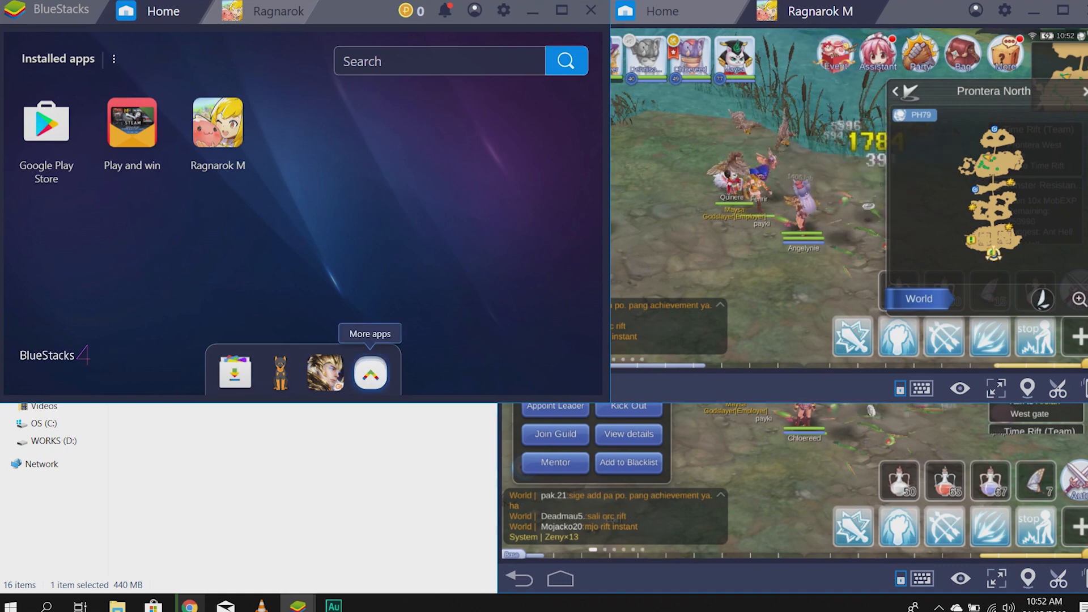
- Put away the BlueStacks game windows so only the Windows desktop remains
click(369, 373)
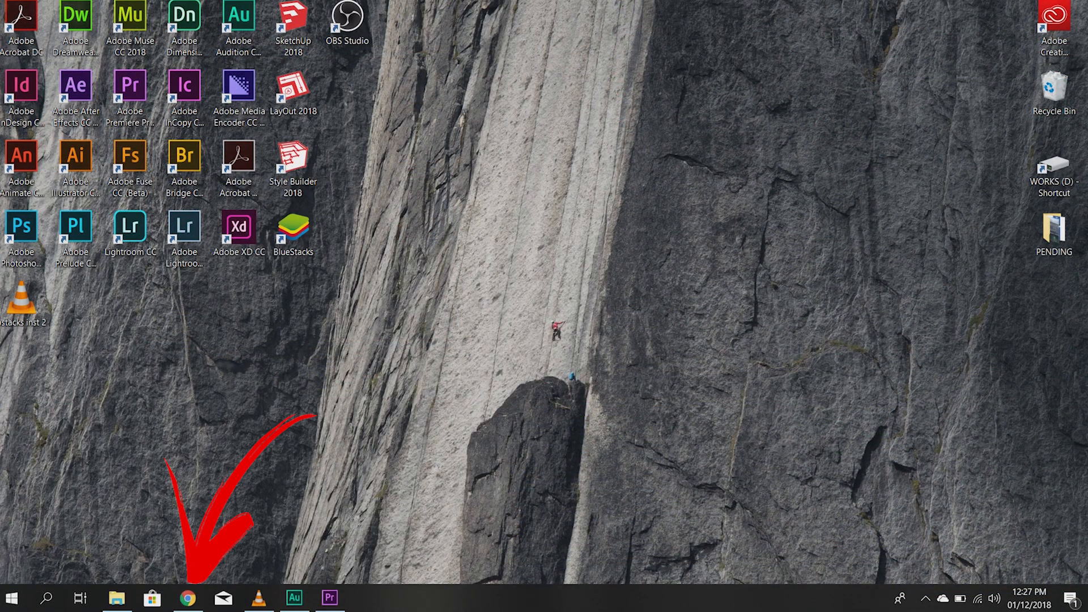
- In Chrome, visit bluestacks.com and start the BlueStacks installer download
click(186, 597)
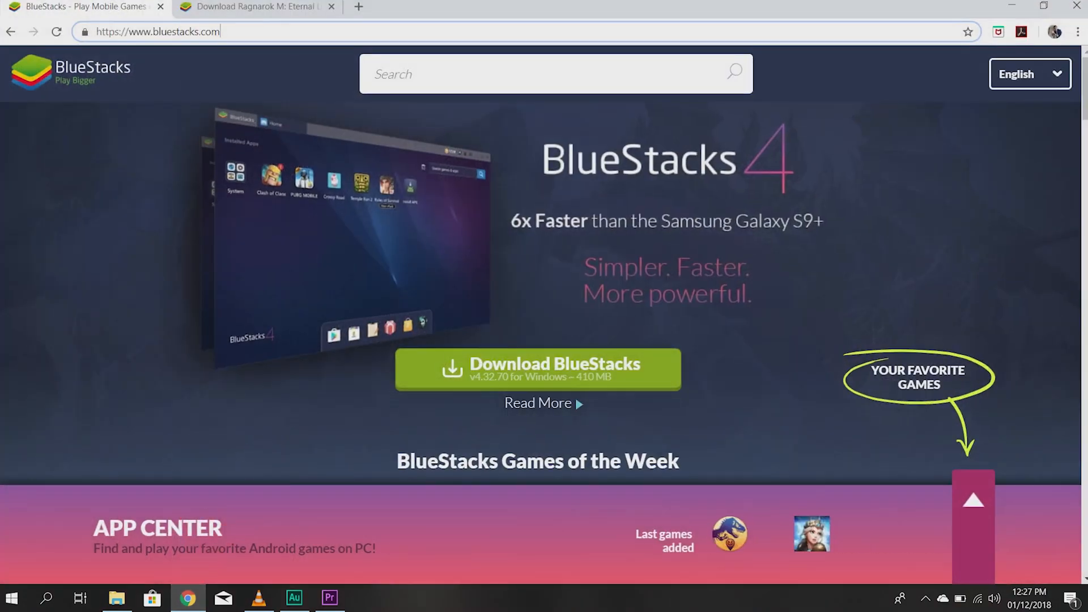
click(158, 31)
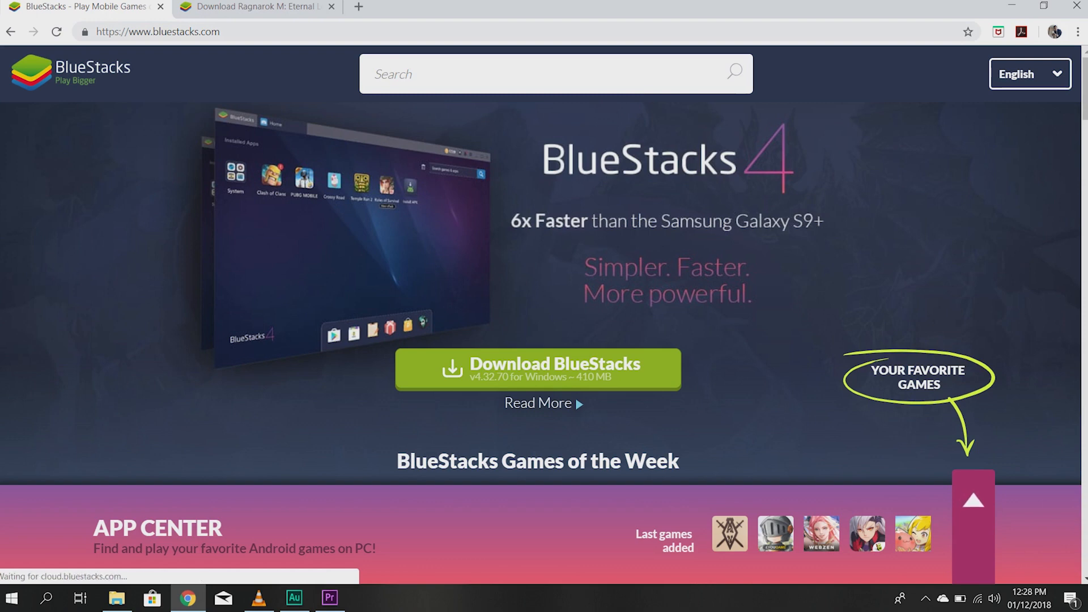
click(543, 369)
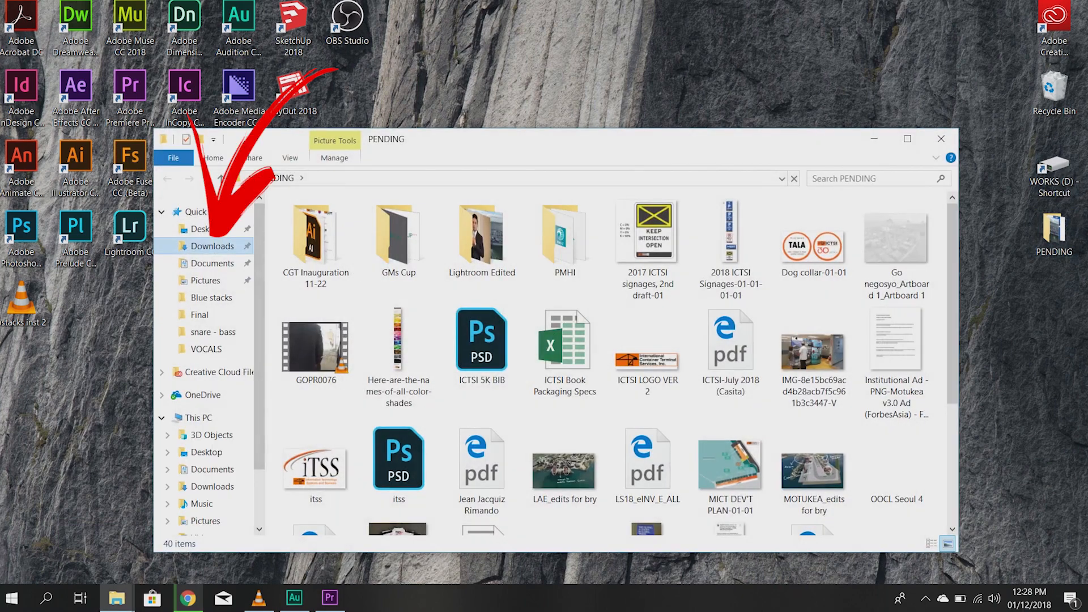
- Run the 440 MB BlueStacks-Installer file from the Downloads folder
click(213, 246)
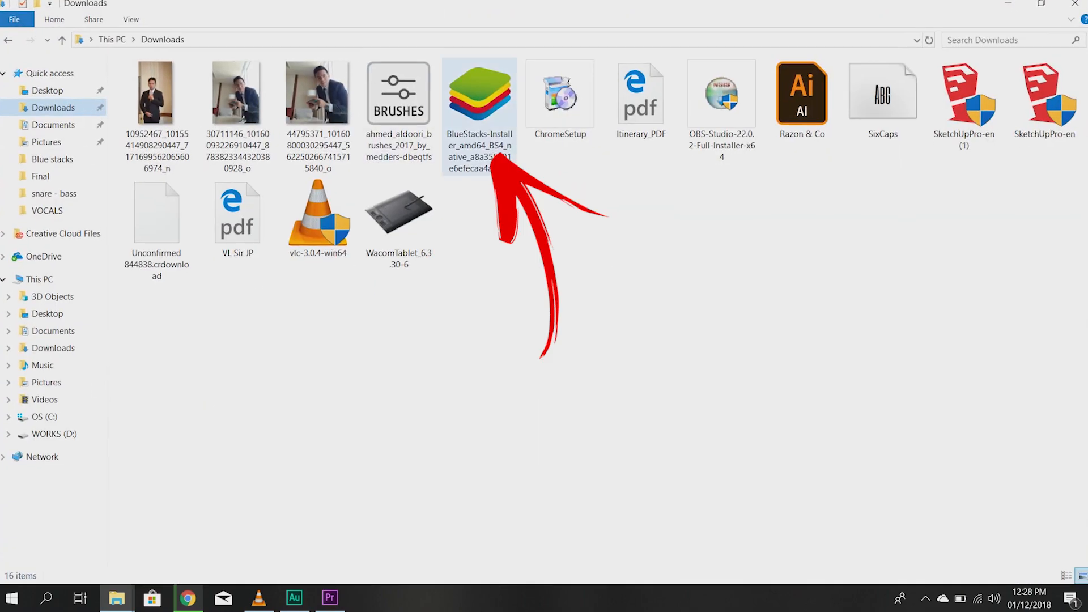
click(478, 94)
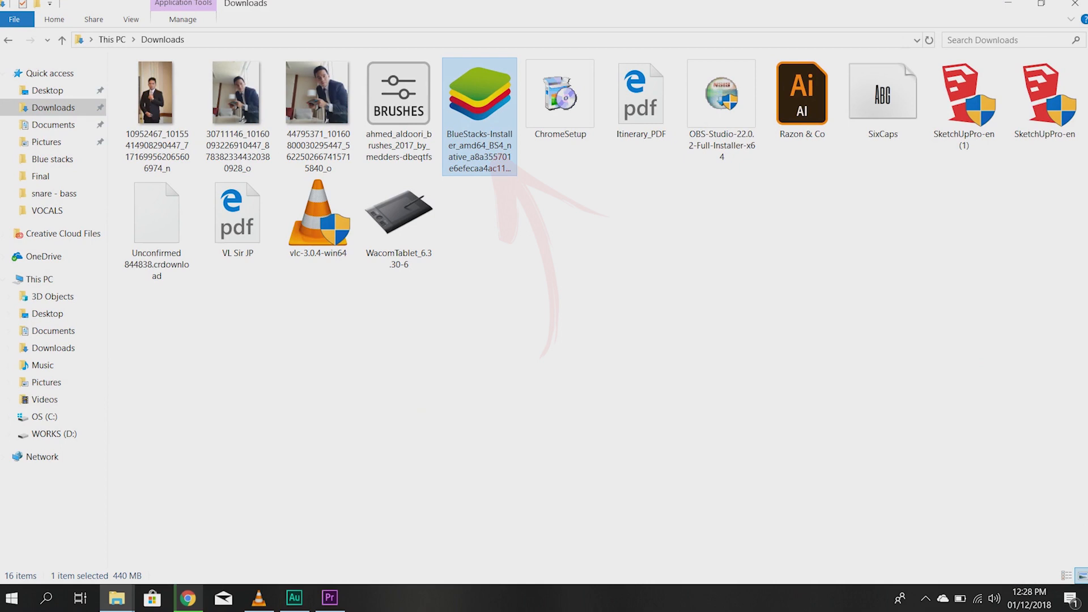
double_click(478, 94)
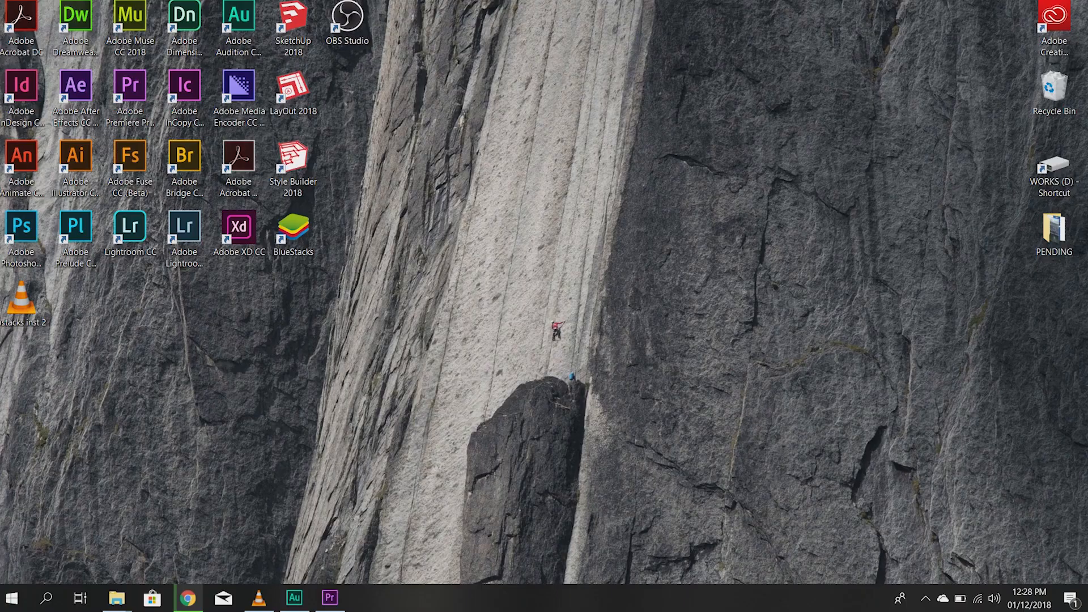
- Acknowledge the already-installed Downgrade notice and launch BlueStacks from its desktop shortcut
click(292, 233)
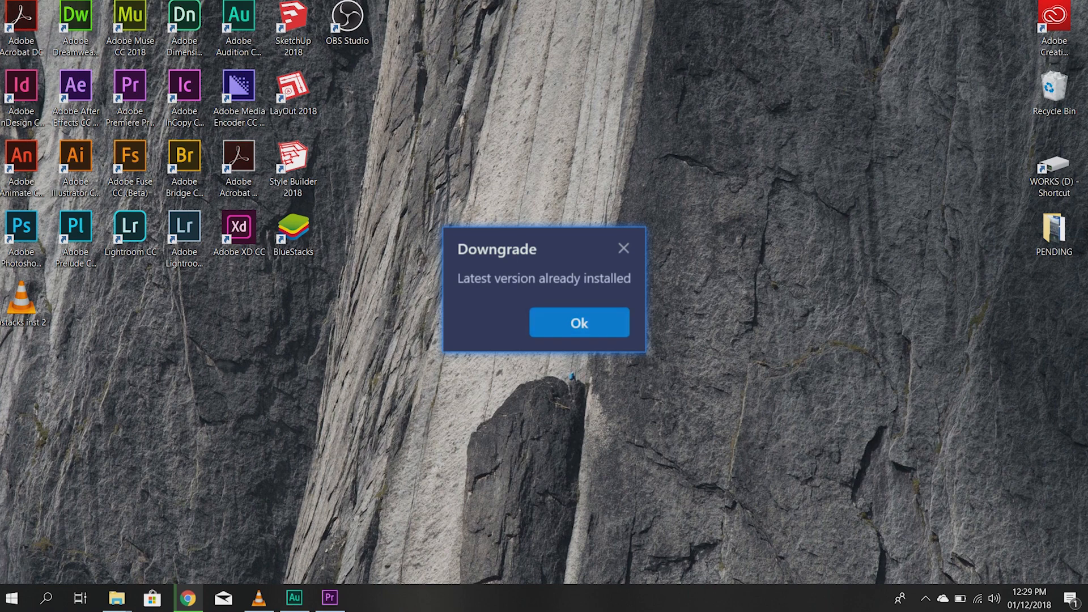
click(578, 323)
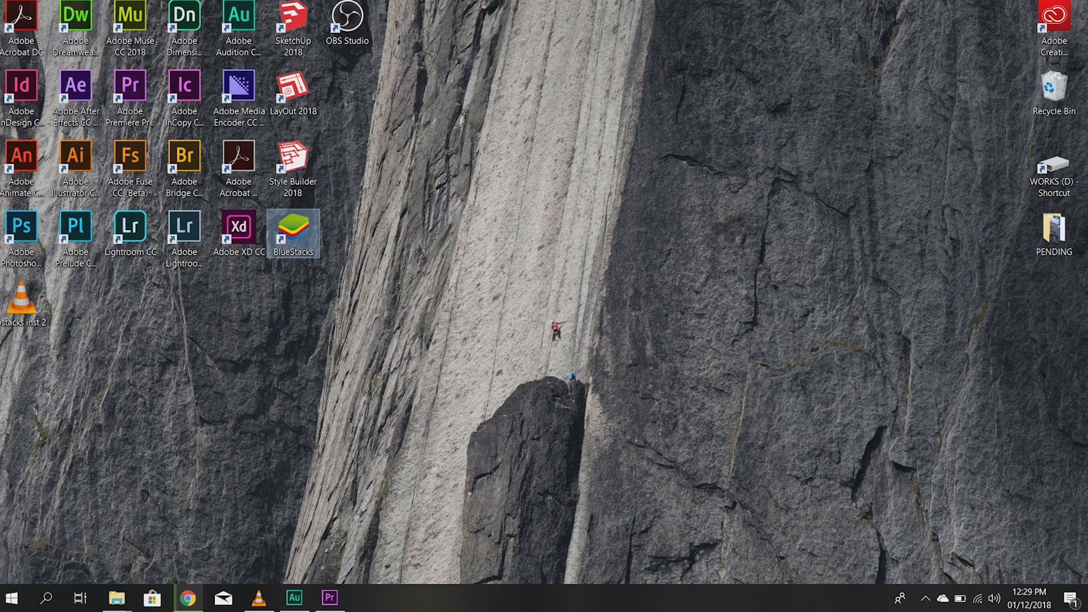
double_click(292, 228)
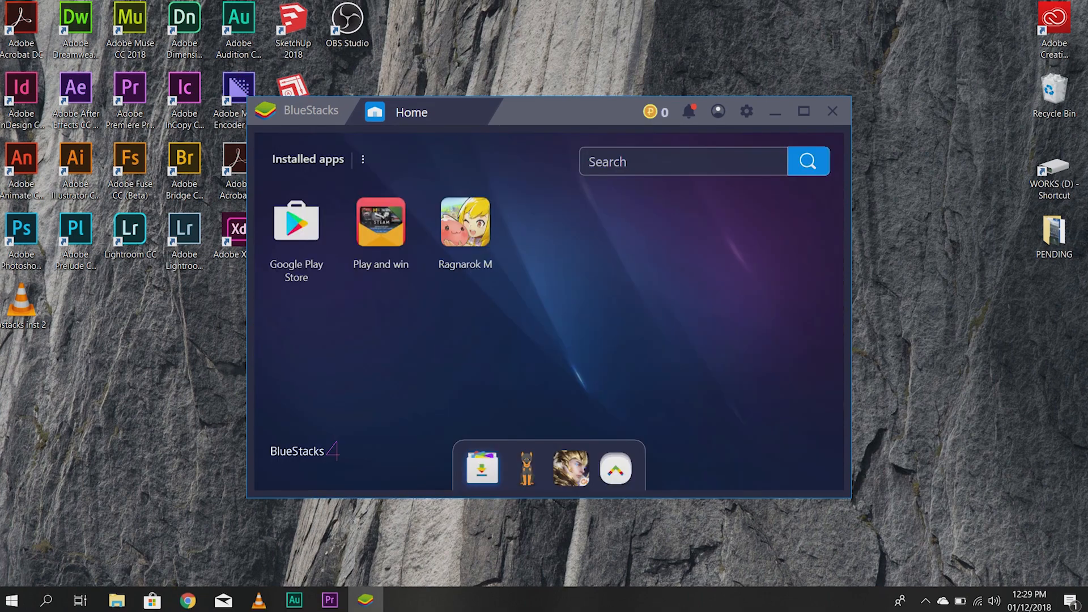
- Open Google Play Store from Installed apps and browse down its games list
click(803, 112)
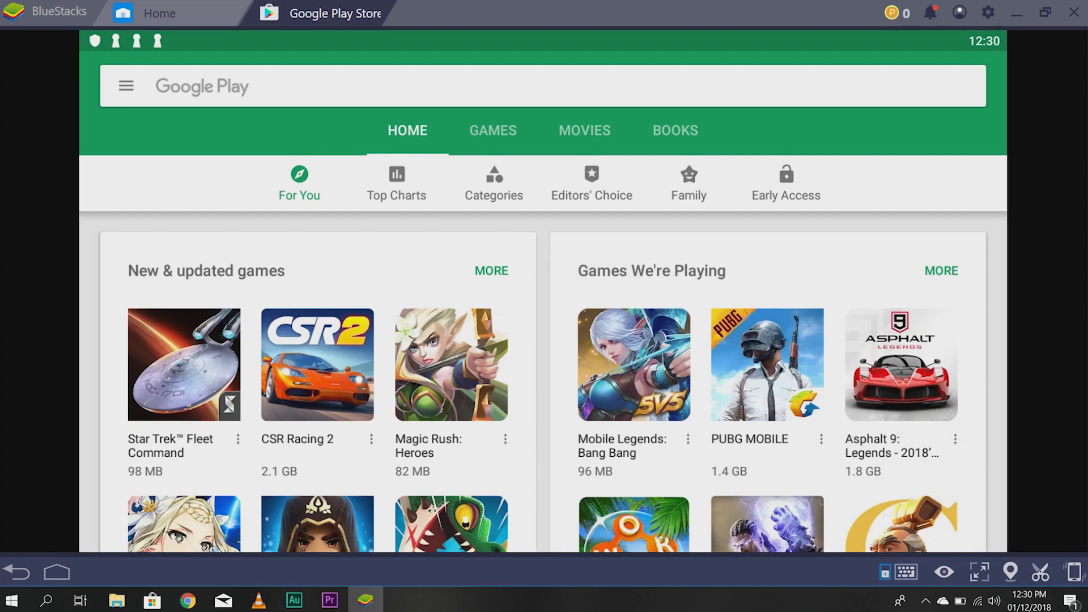
scroll(down, 3)
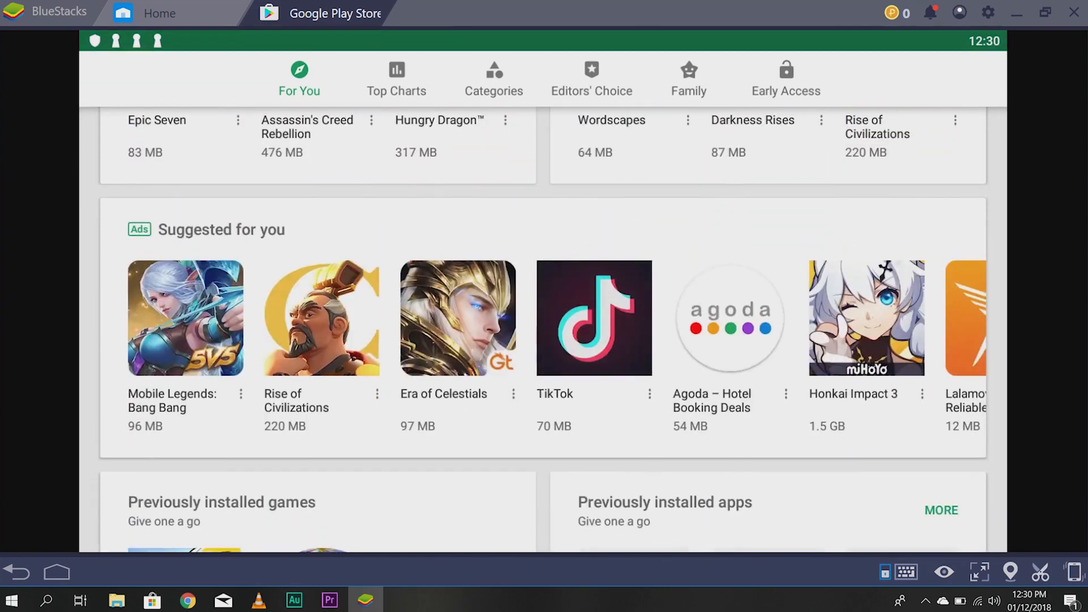
scroll(down, 3)
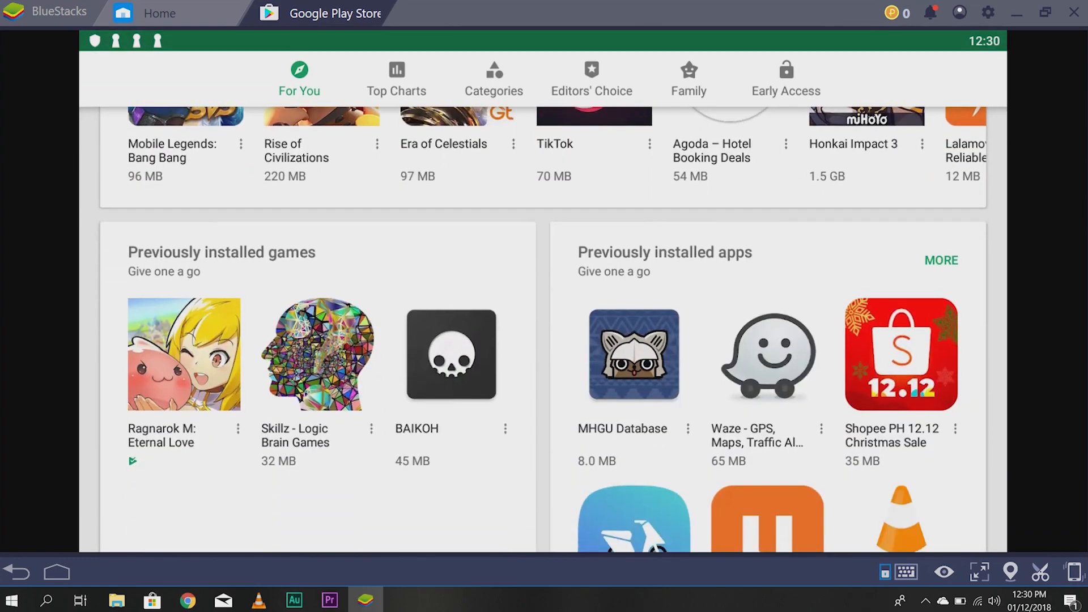
scroll(down, 3)
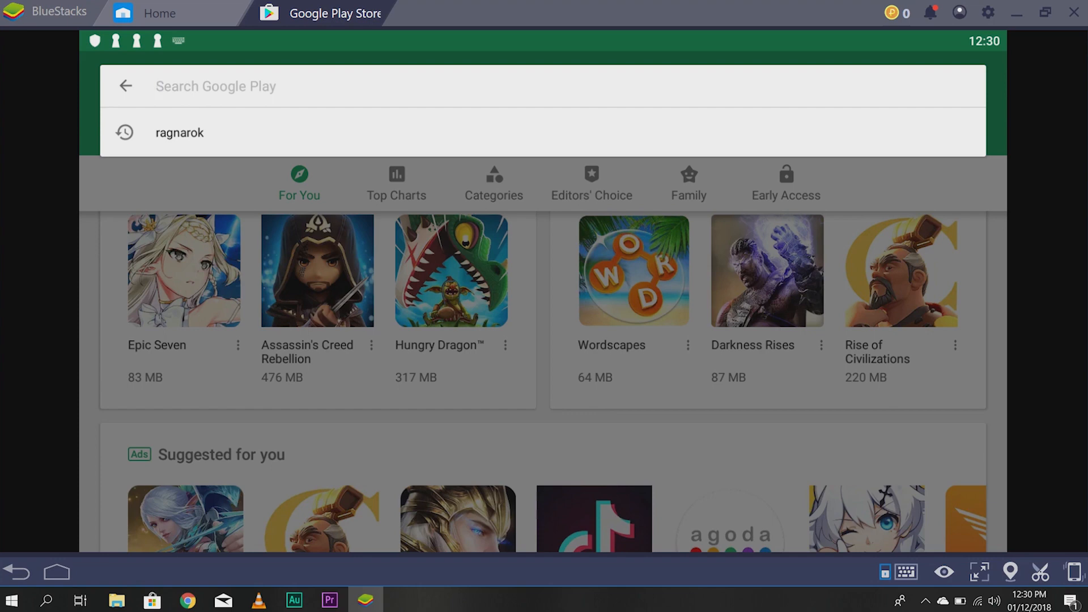
- Search the Play Store for 'ragnarok m eternal love', see it installed, and go back Home
text(ragnarok m e)
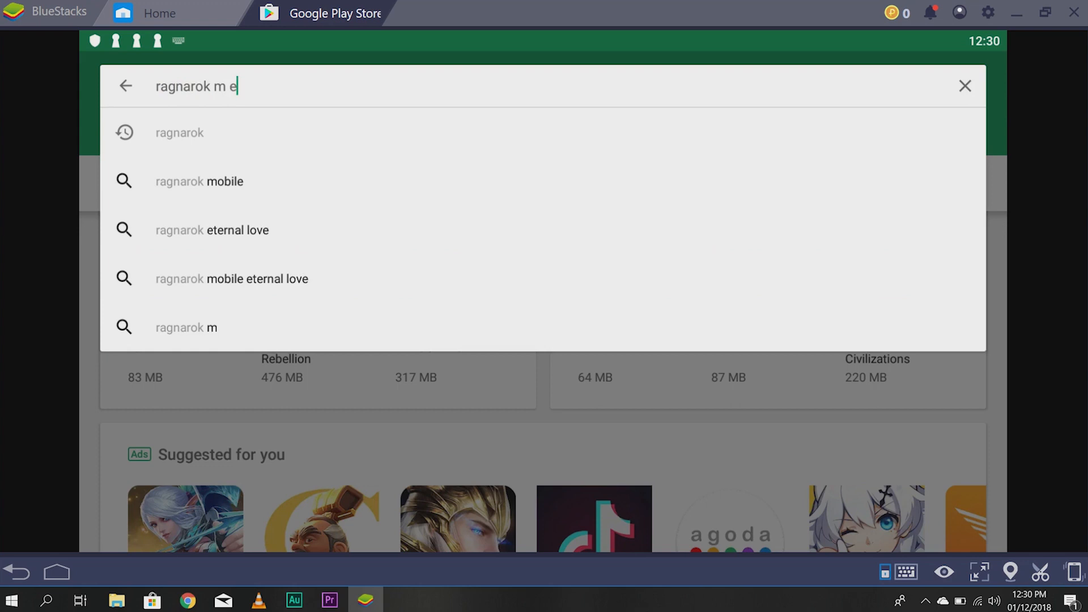
text(ternal love)
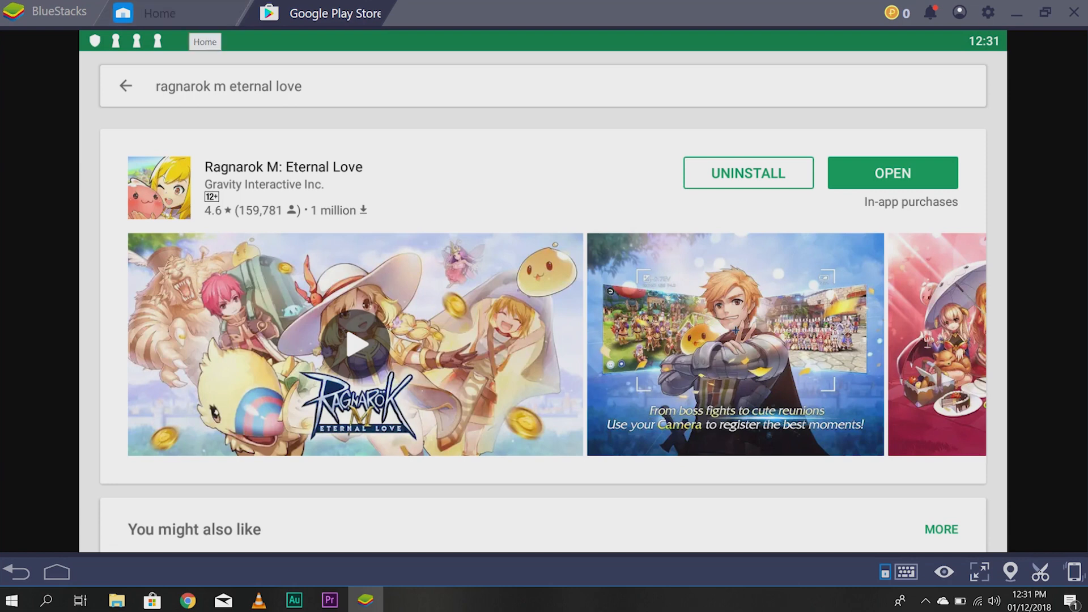
click(159, 13)
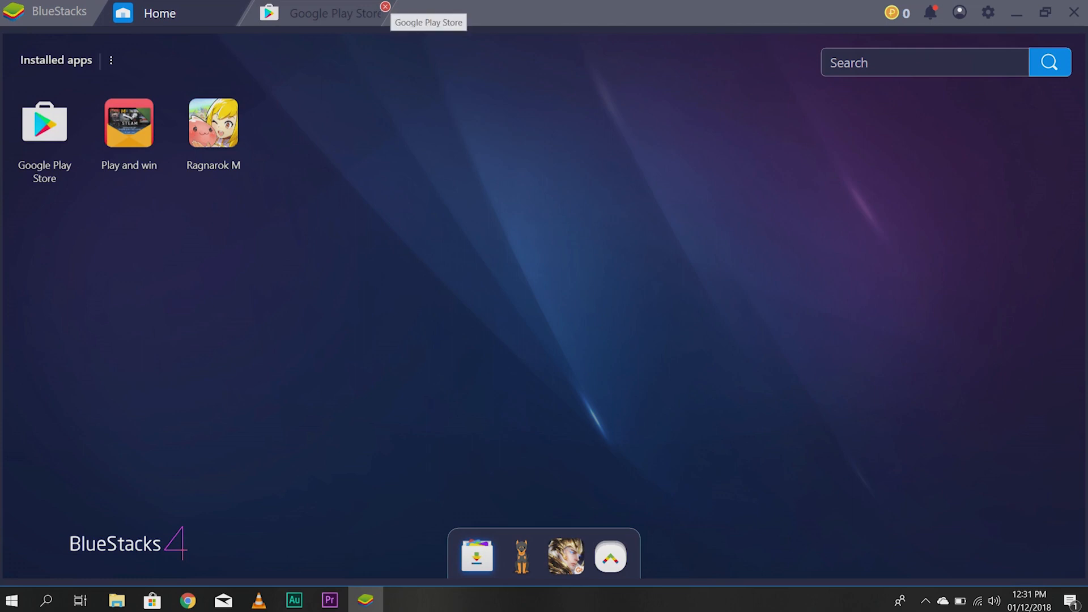
- Close the Play Store tab and bring up the More apps tools panel
click(385, 7)
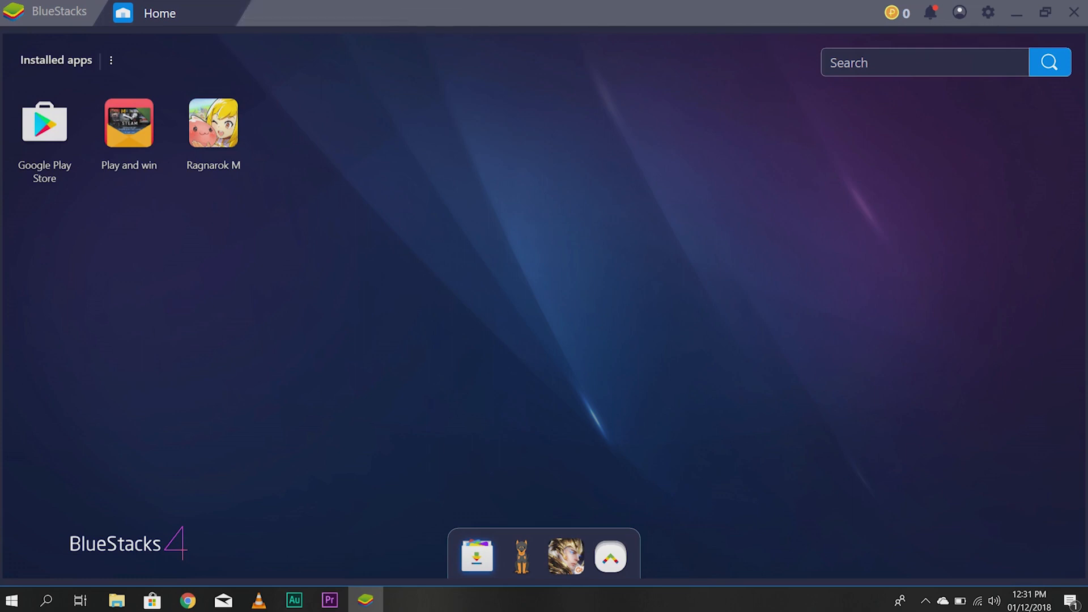
mouse_move(610, 556)
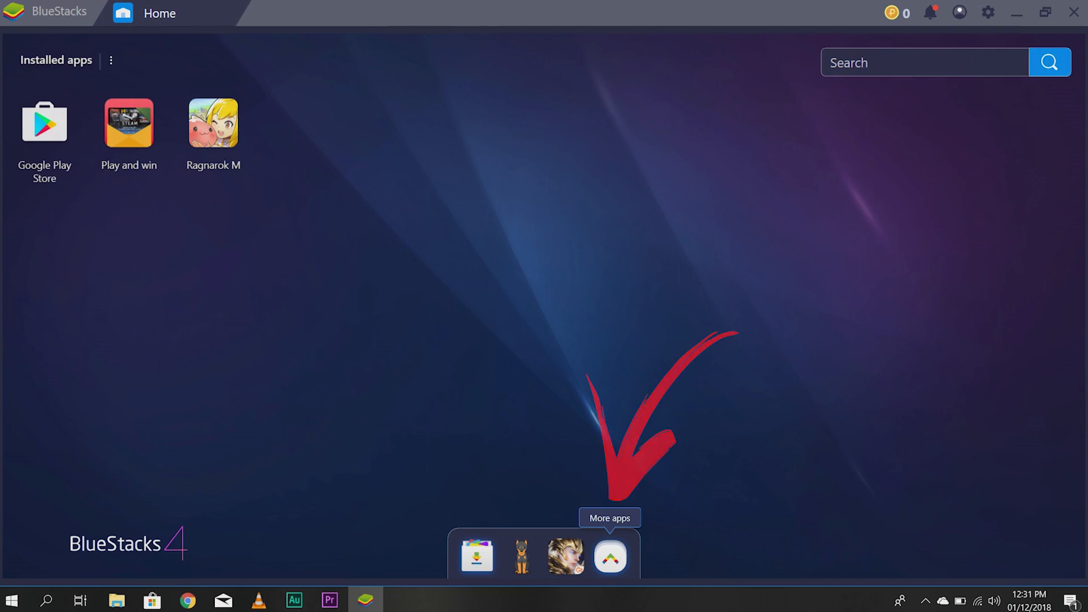
click(610, 556)
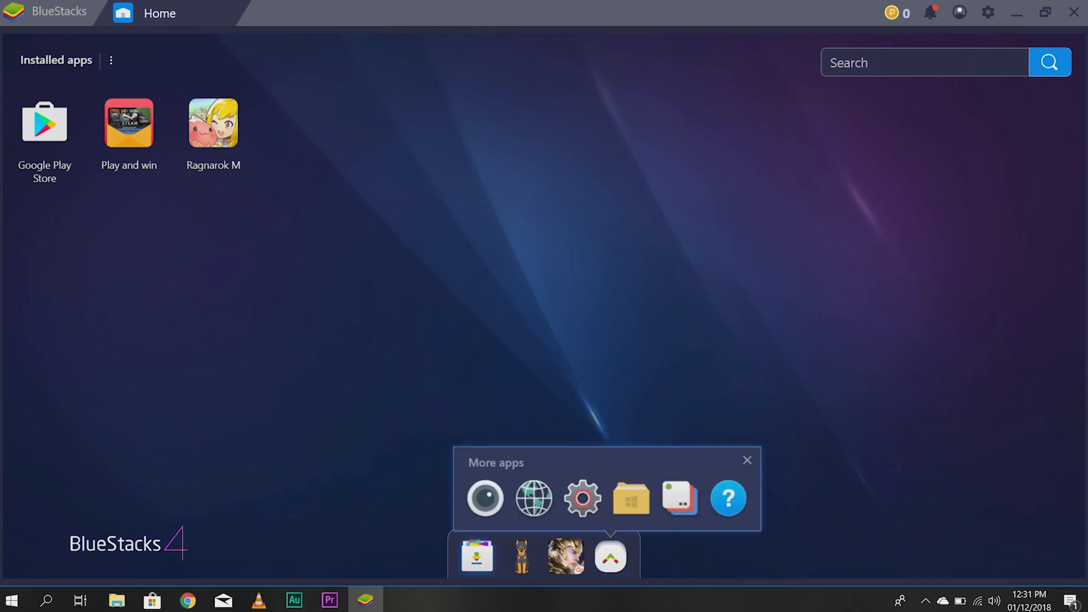
mouse_move(581, 499)
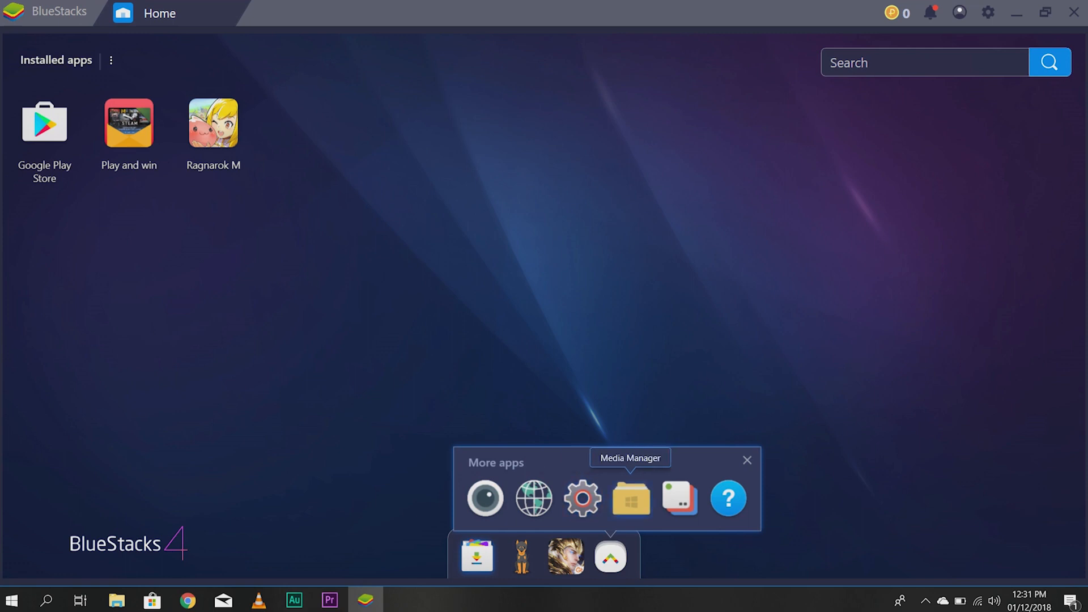
mouse_move(728, 499)
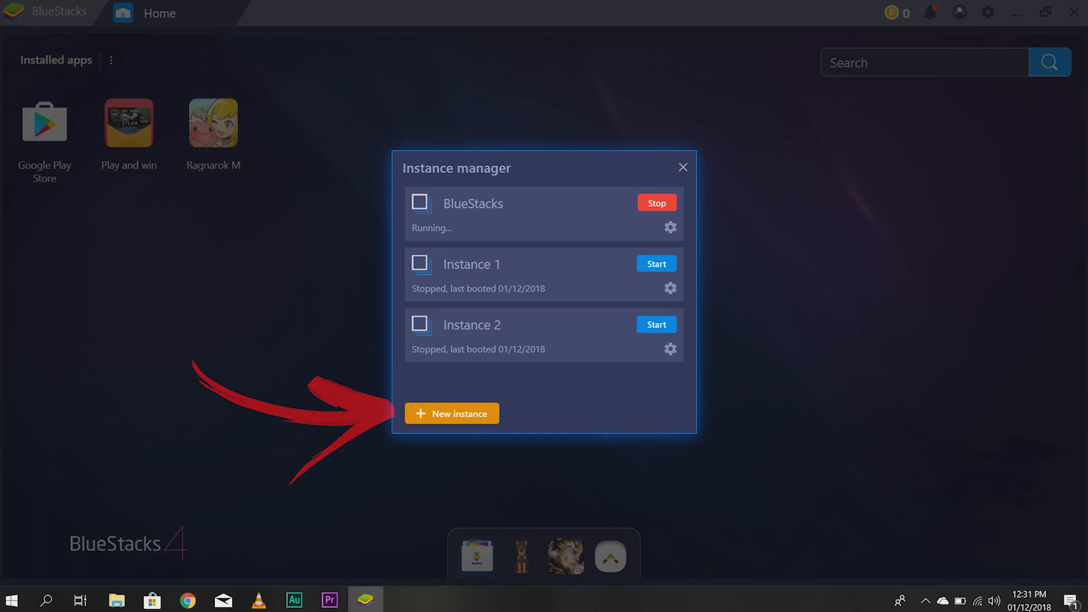
mouse_move(451, 413)
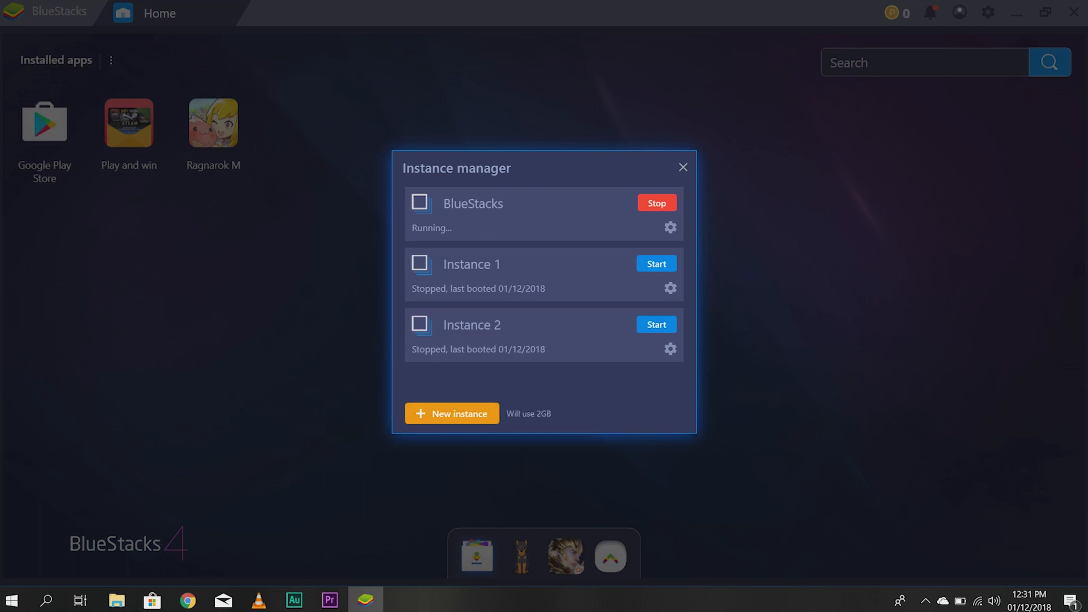
- Create a new BlueStacks instance named 'for video instance'
click(451, 414)
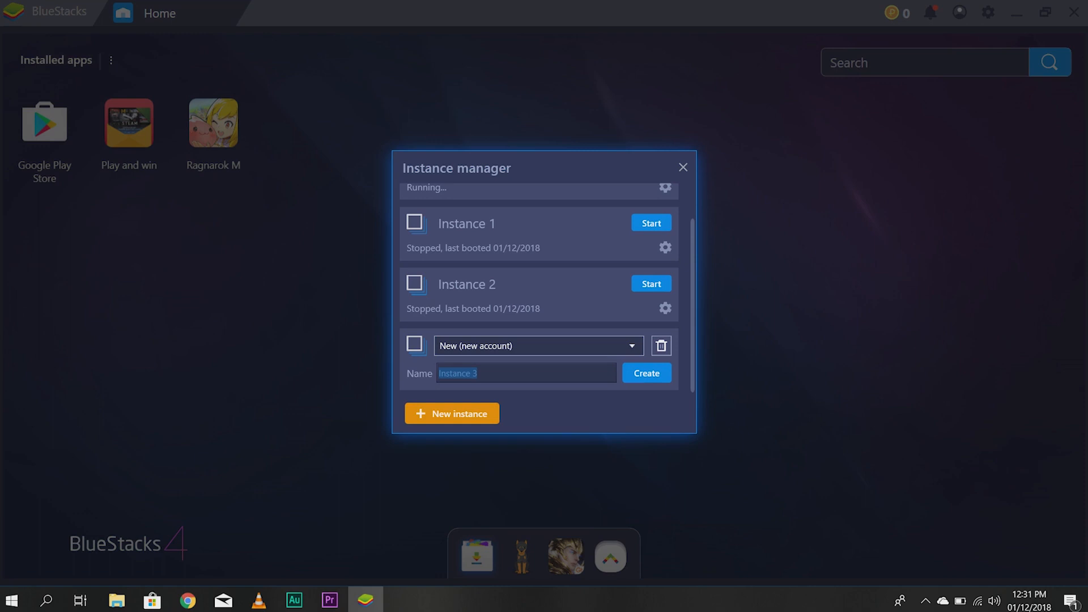
text(for)
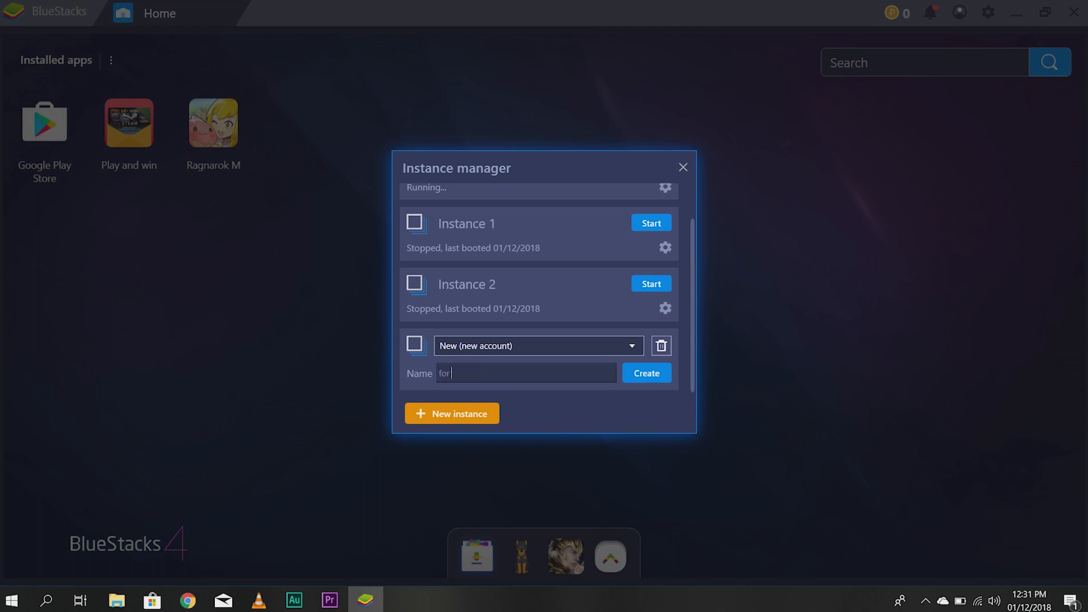
text(video insta)
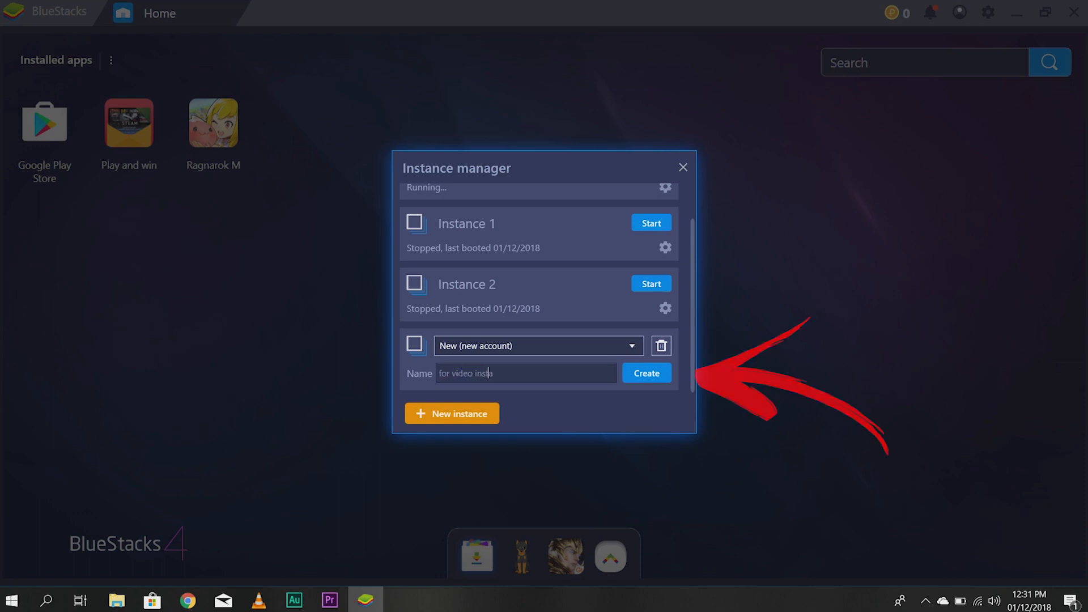
click(645, 373)
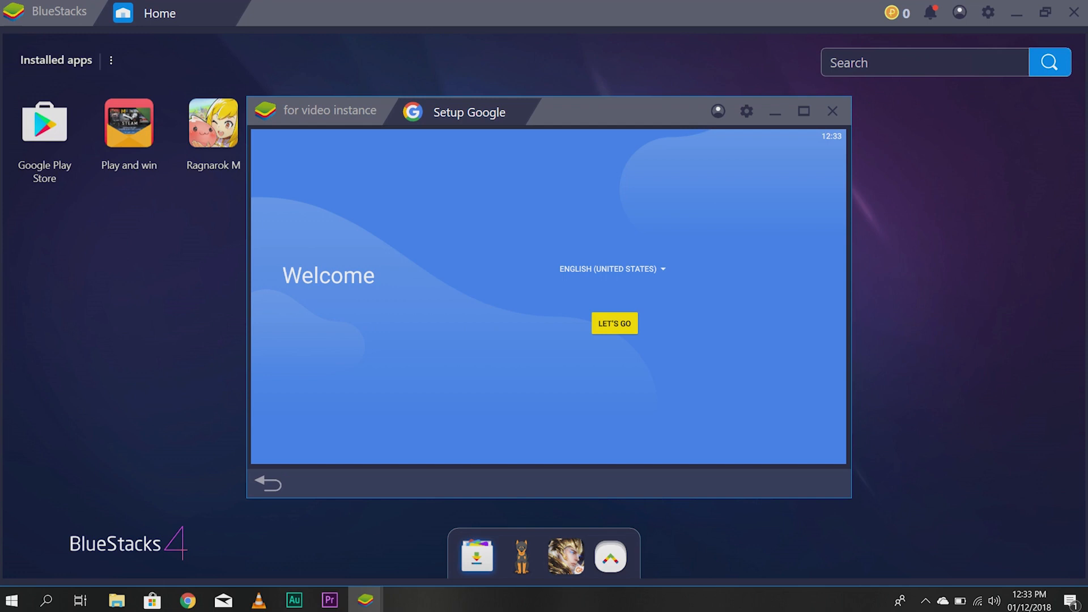
- Review the language list, keep English (United States) and start Google setup with LET'S GO
click(611, 270)
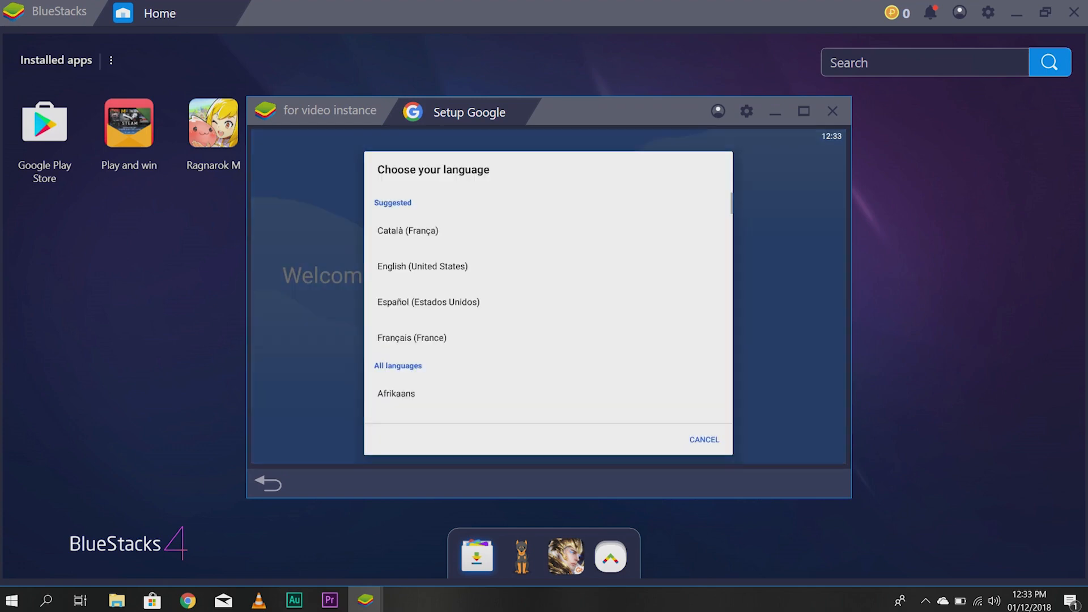
scroll(down, 3)
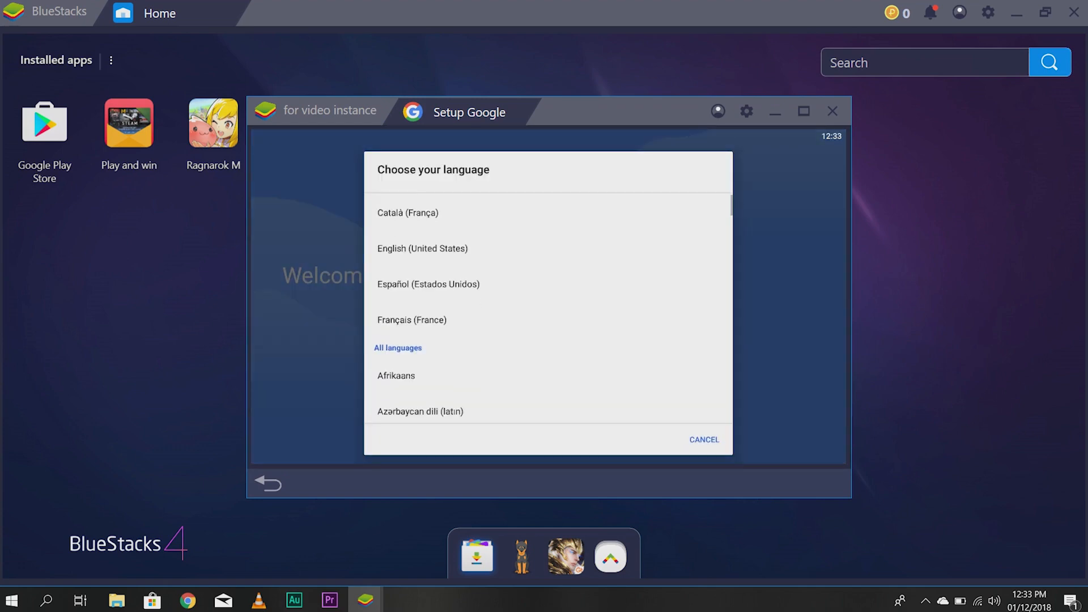
scroll(down, 3)
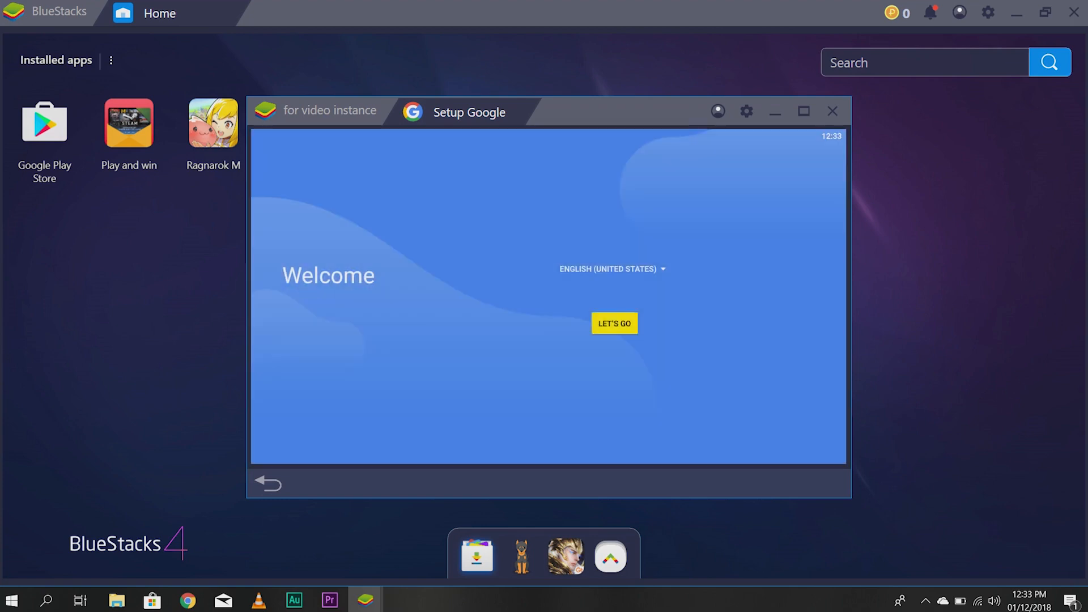
click(613, 323)
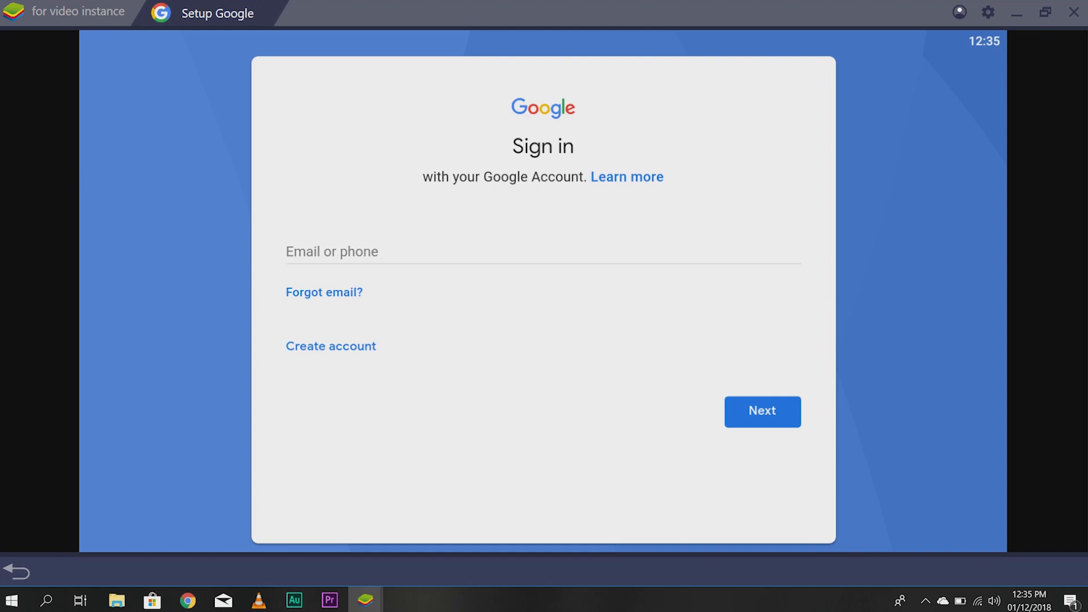
- Enter the Google account email ending in gmail.com and submit it
click(542, 252)
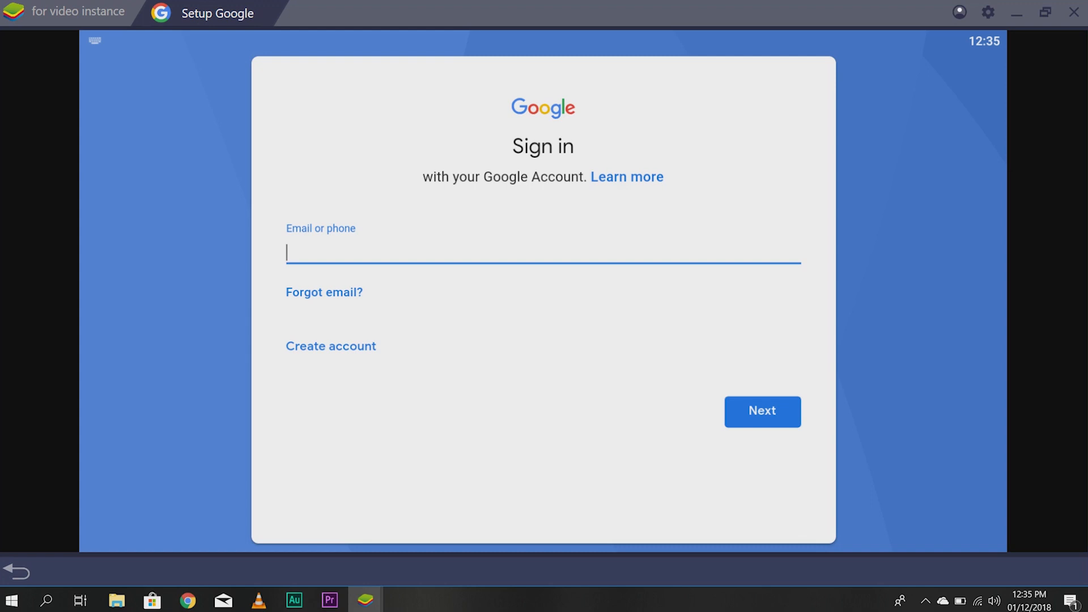
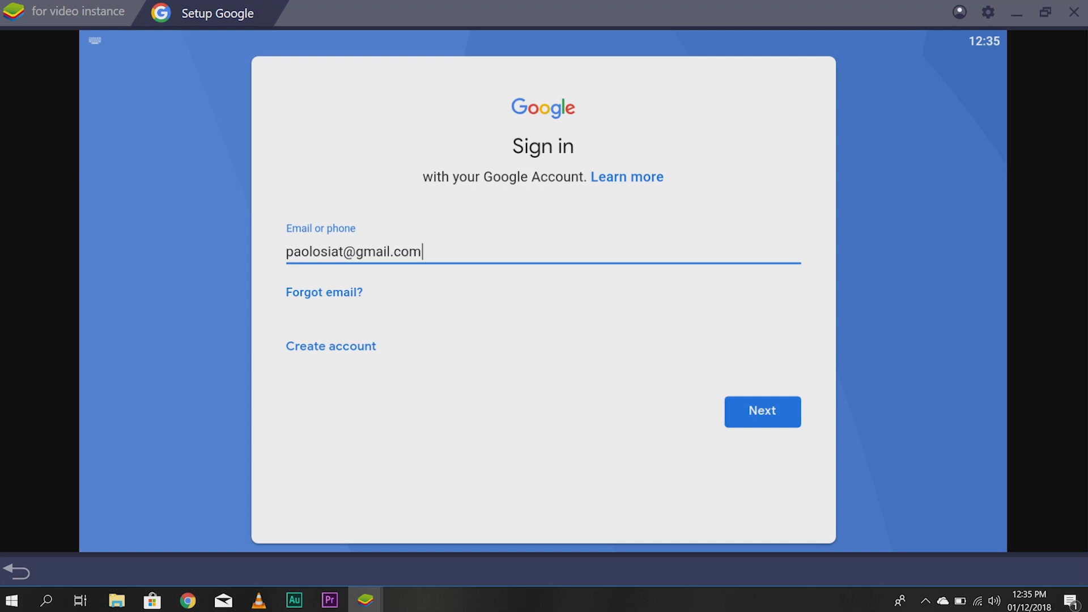
click(762, 411)
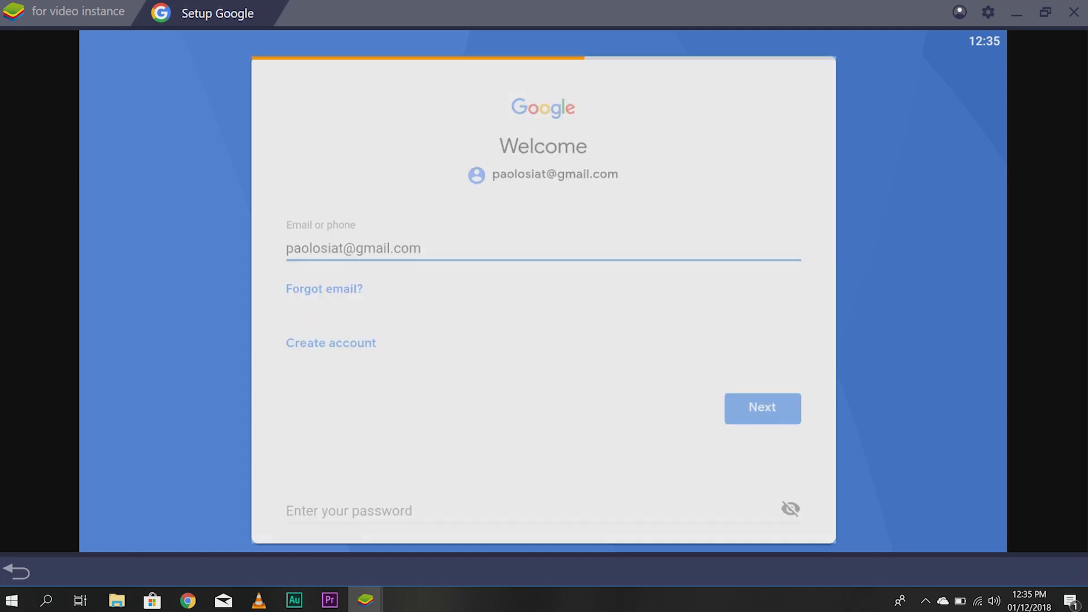
- Enter the password, submit it and agree to Google's terms of service
click(762, 408)
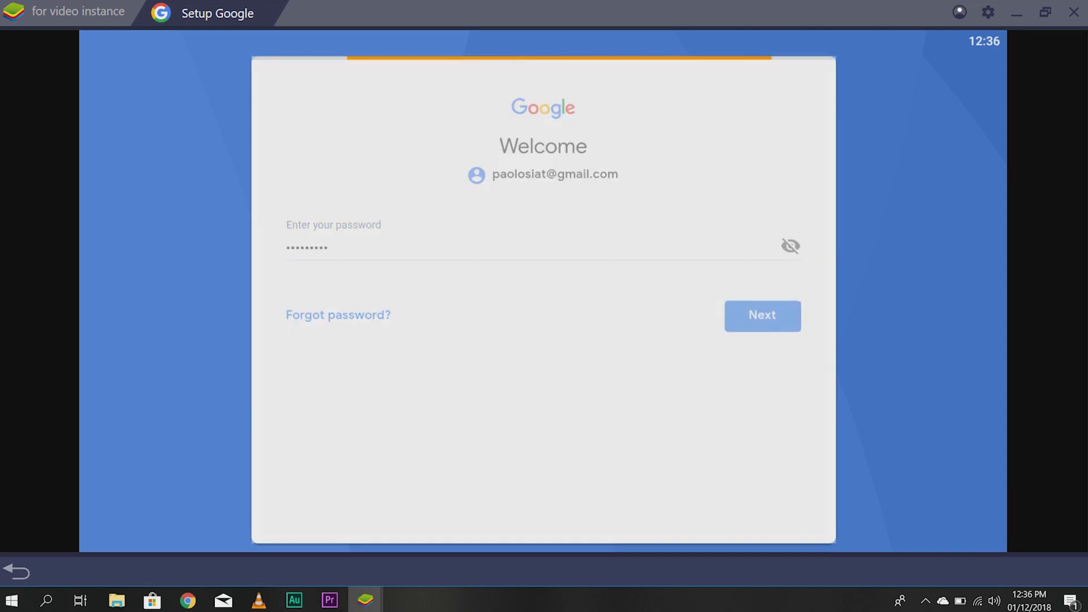
click(762, 315)
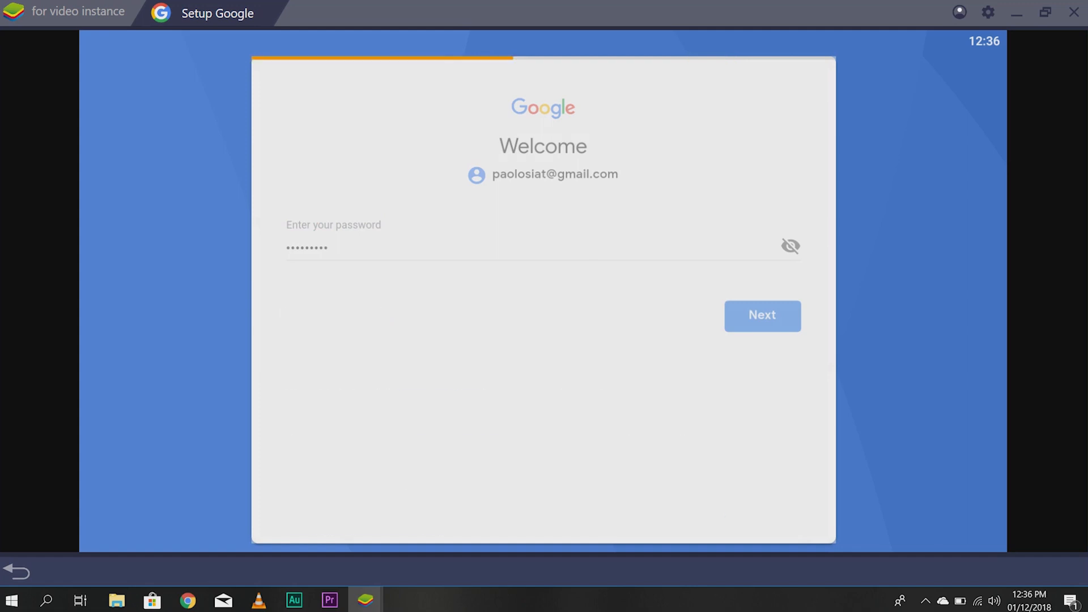
click(761, 315)
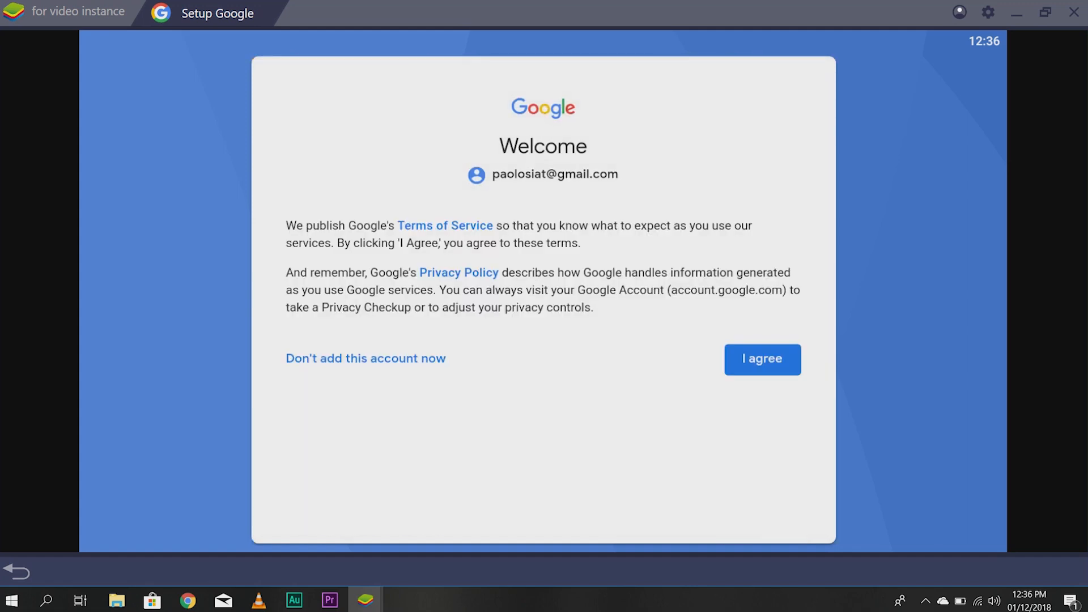
click(761, 359)
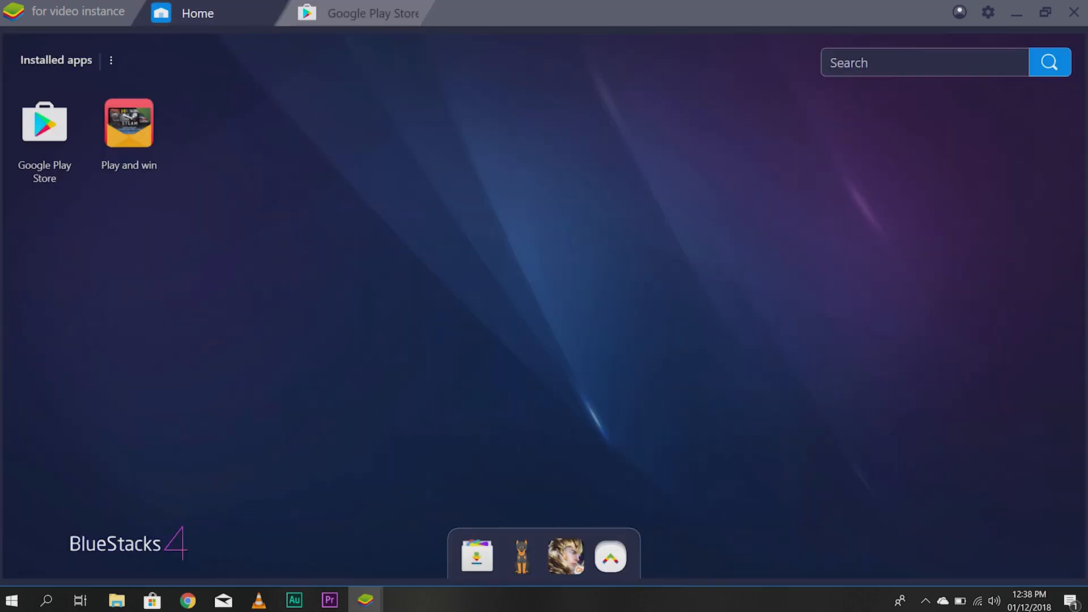
mouse_move(989, 12)
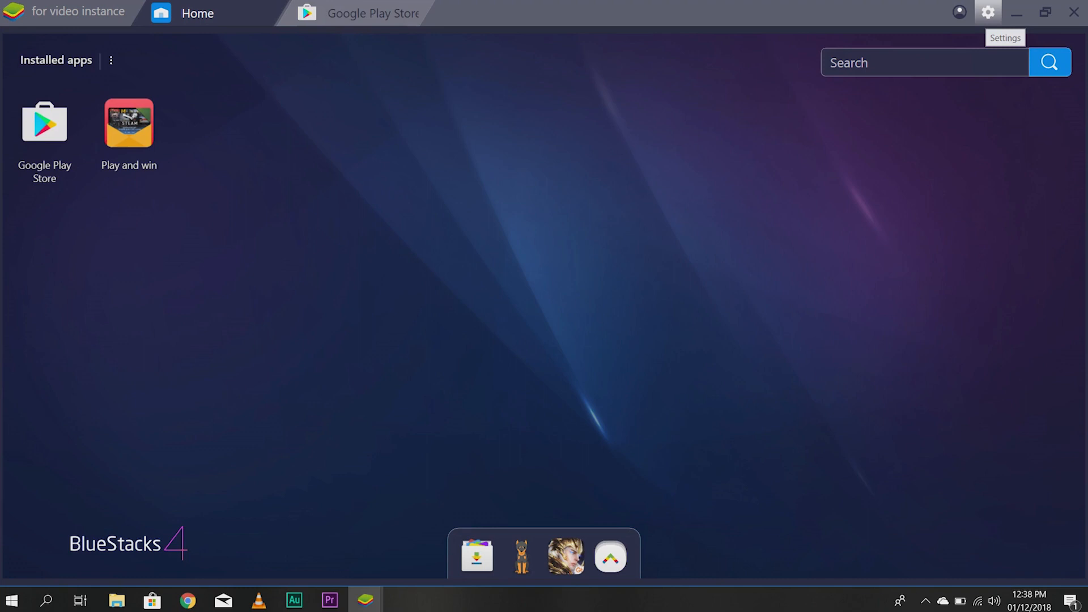
- Open the BlueStacks Settings window from the gear icon in the title bar
click(989, 12)
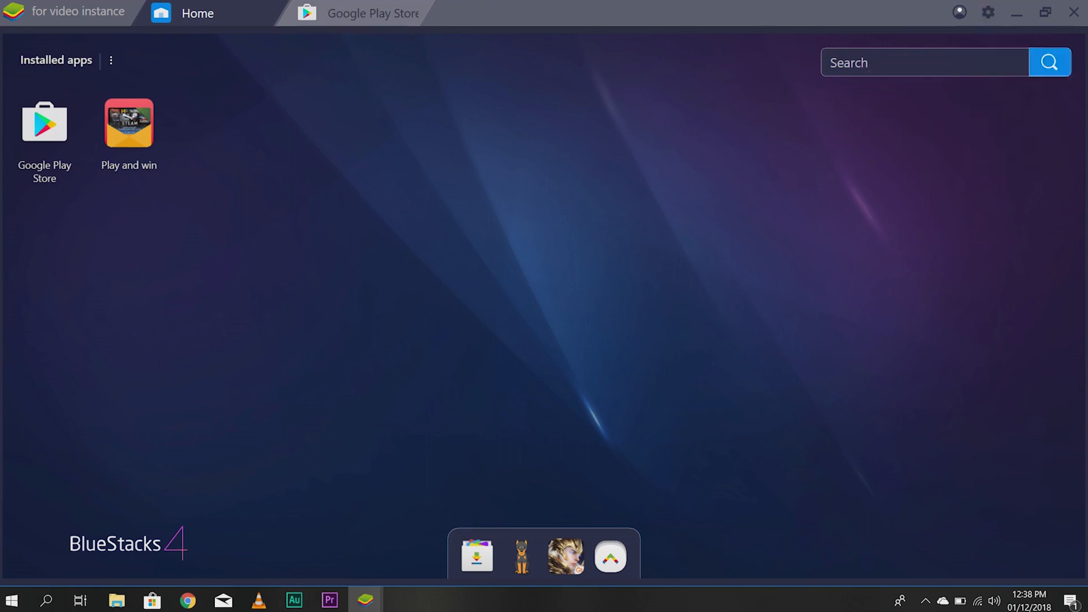
click(988, 12)
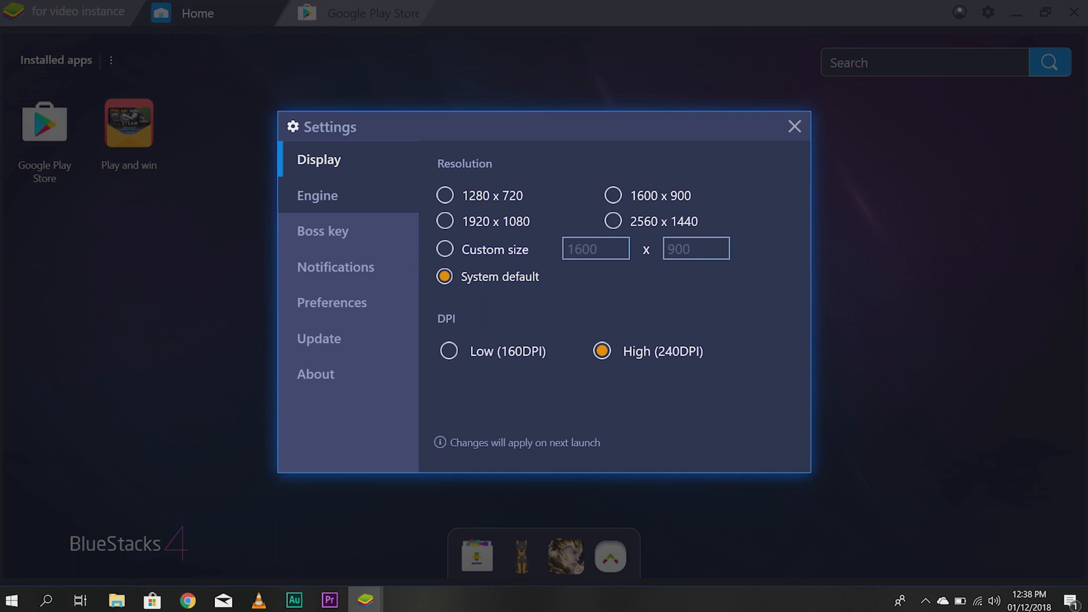
- In Engine settings raise CPU cores from 1 to 2 and restart the instance
click(317, 195)
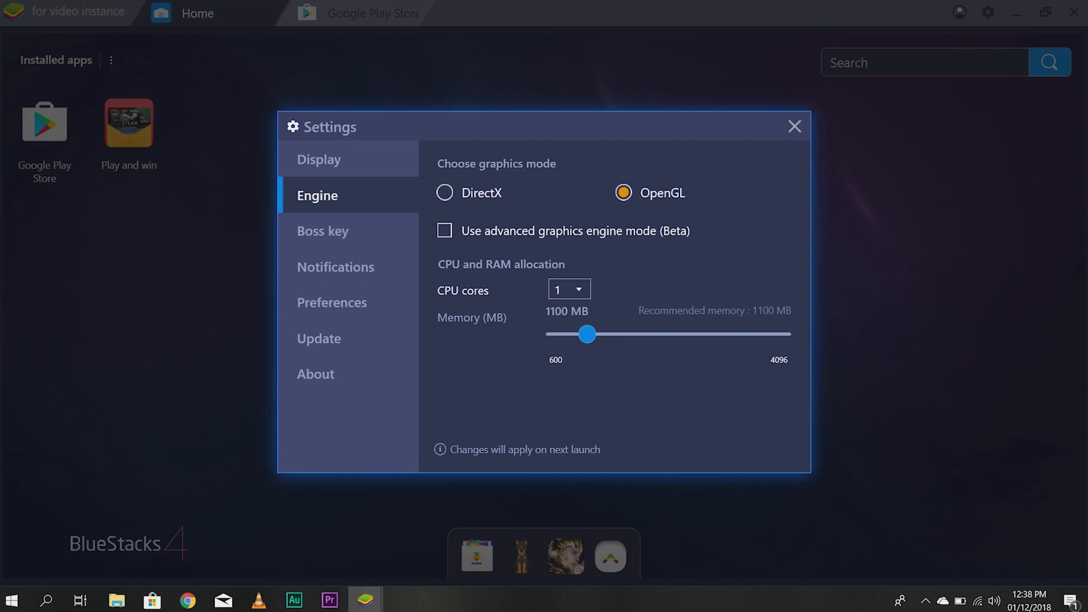
click(568, 289)
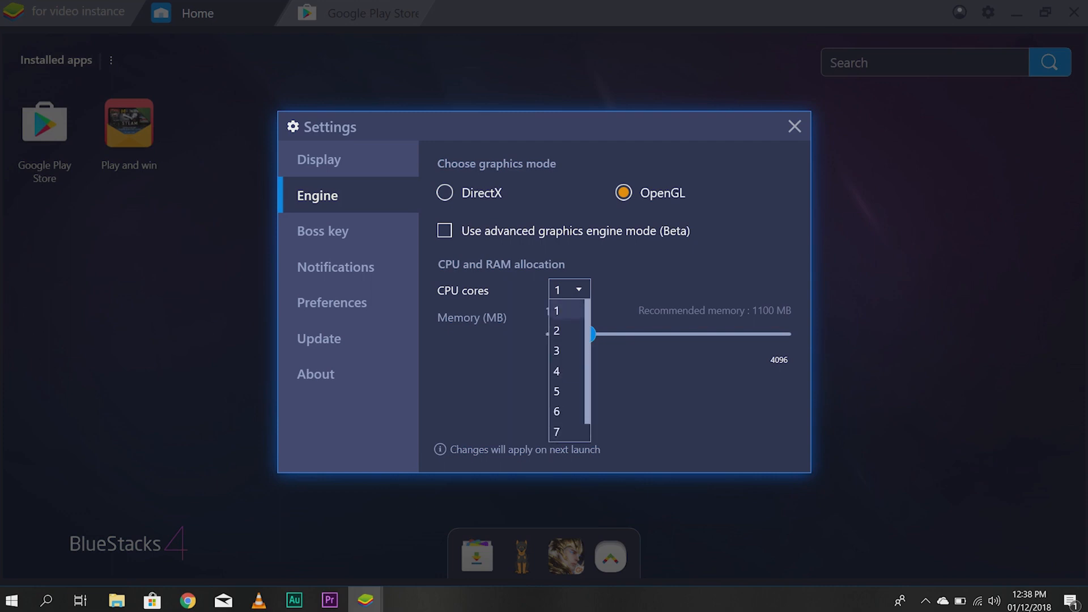
click(555, 330)
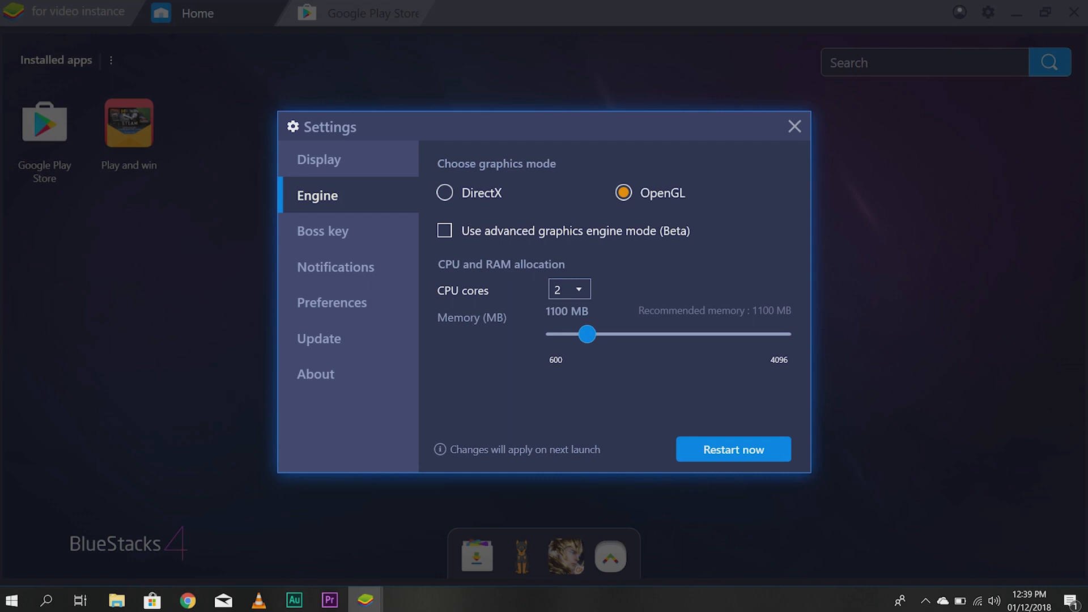
click(793, 126)
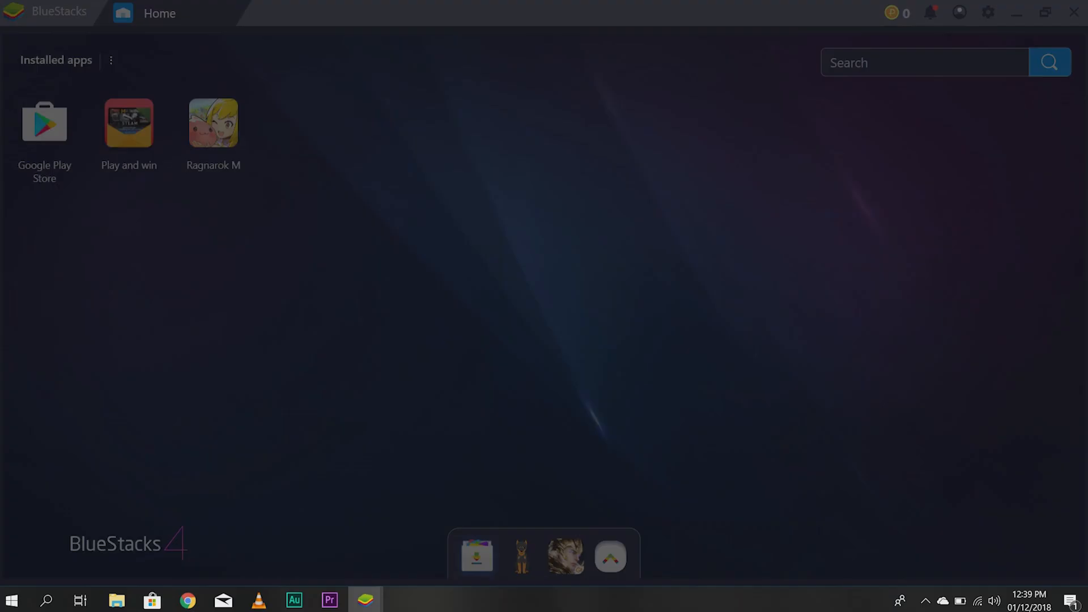
- From the Instance manager start Instance 1 and Instance 2 beside the running instance
click(609, 555)
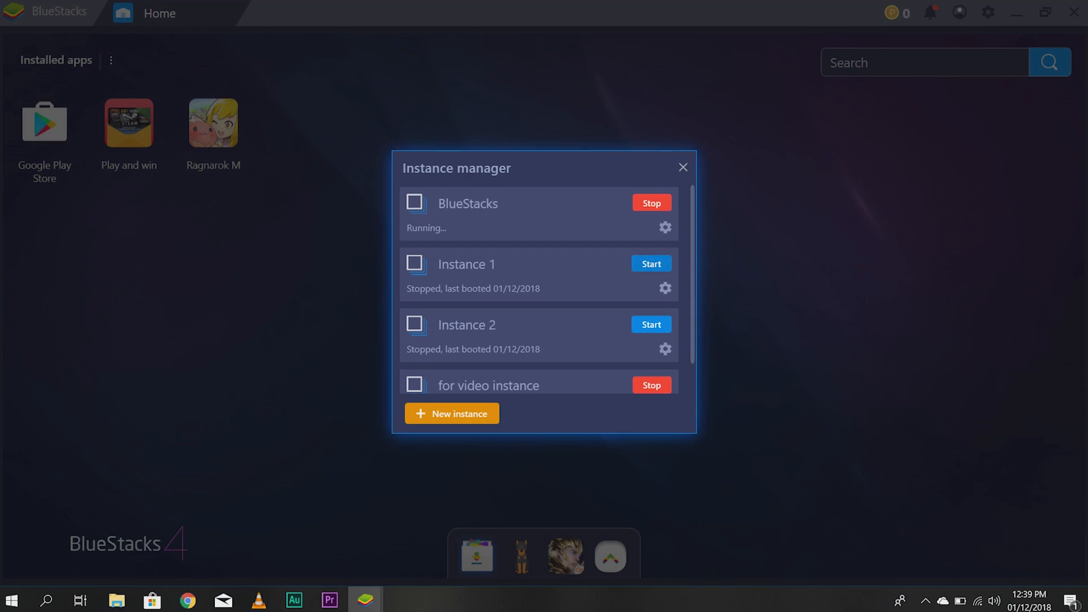
click(650, 264)
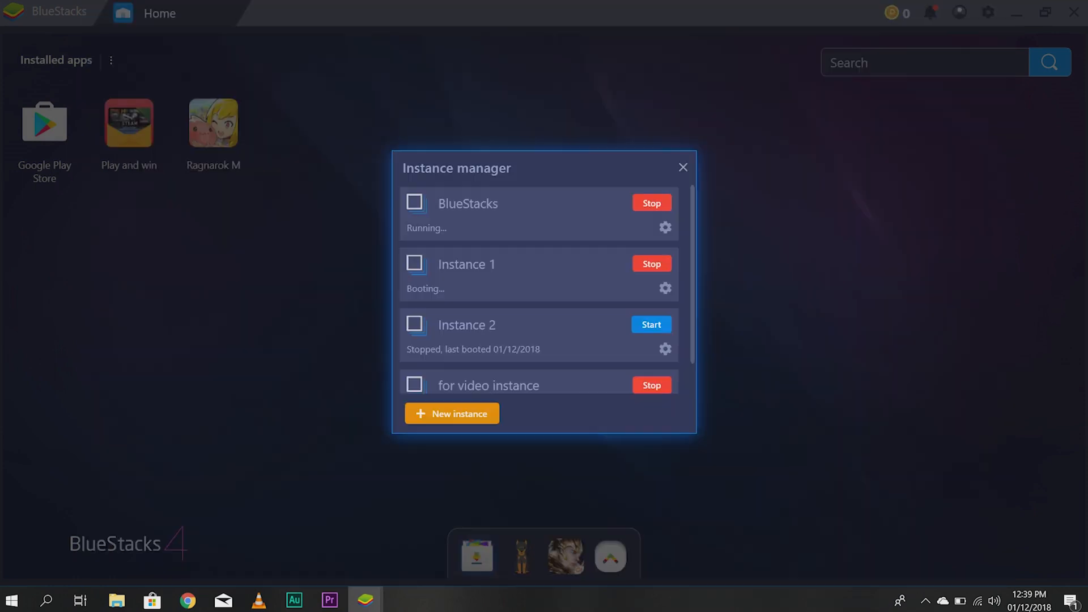
click(649, 324)
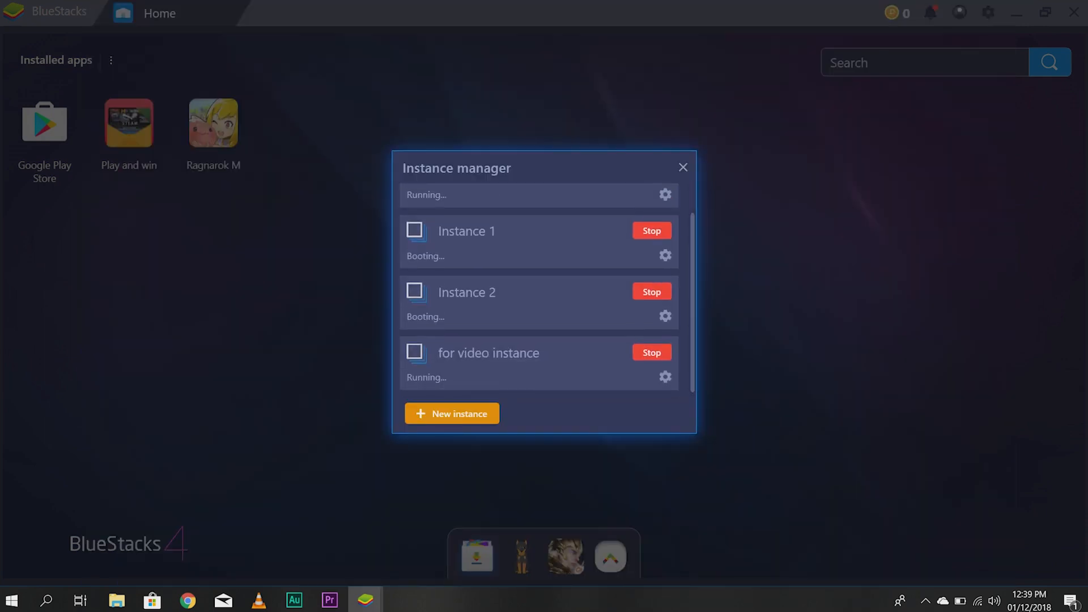
click(682, 168)
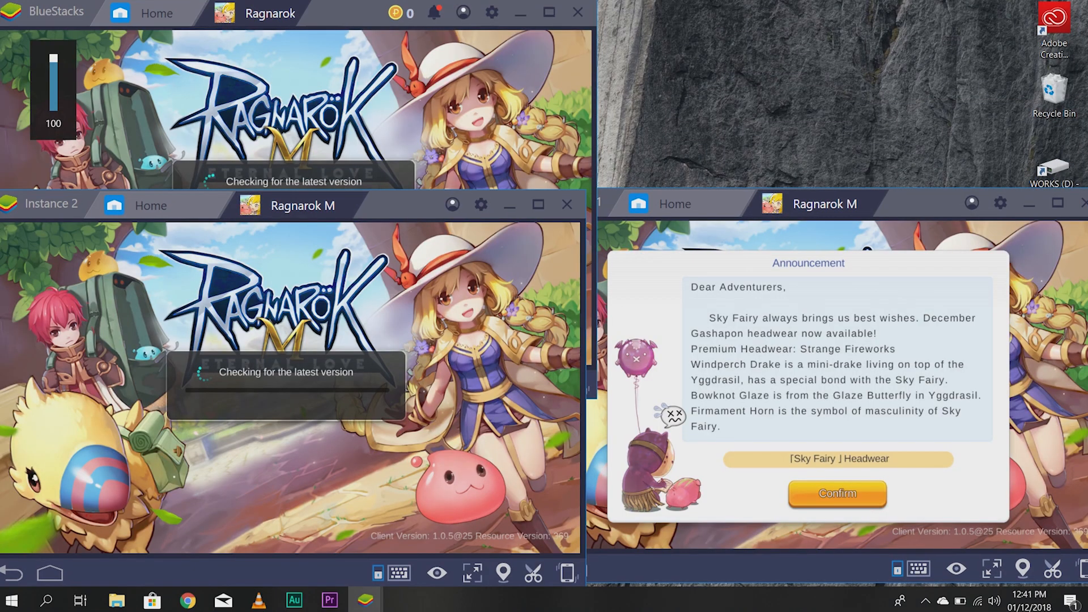
- Confirm the Instance 1 announcement and bring each instance window forward to tile them
click(491, 12)
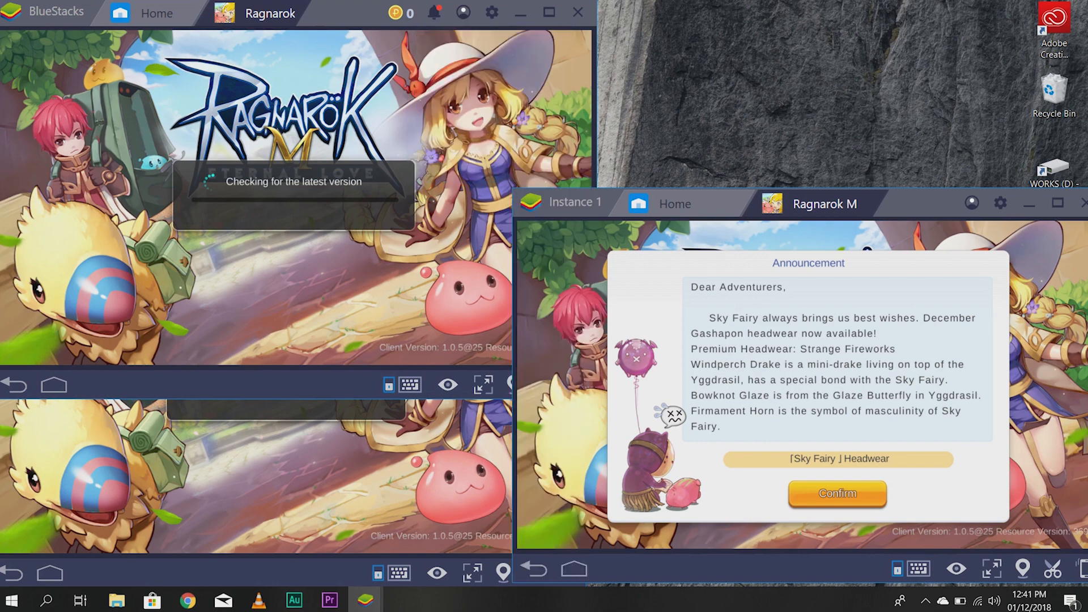
click(835, 493)
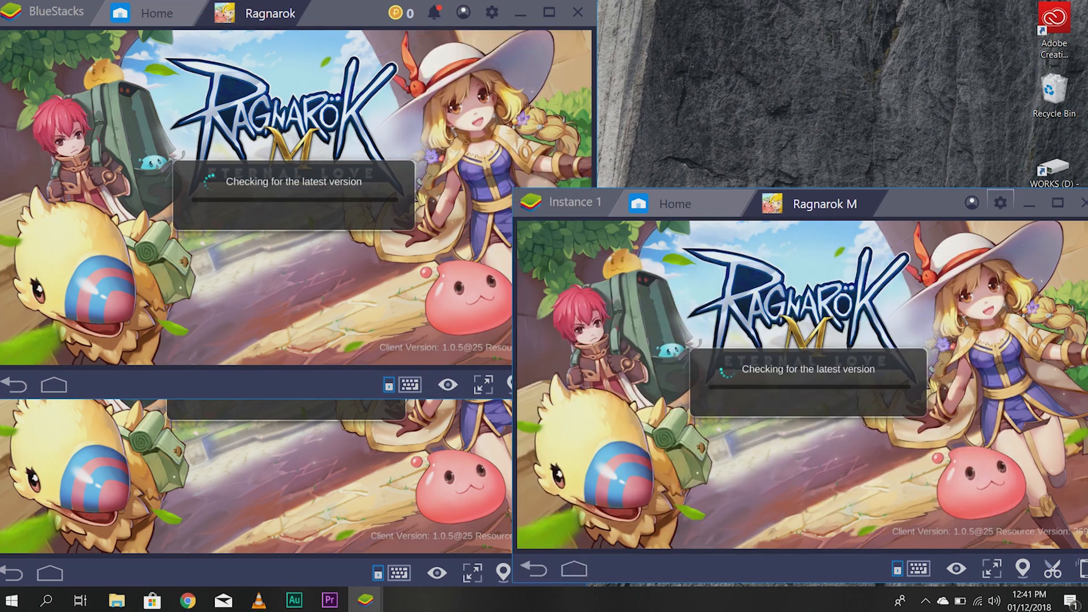
click(1001, 203)
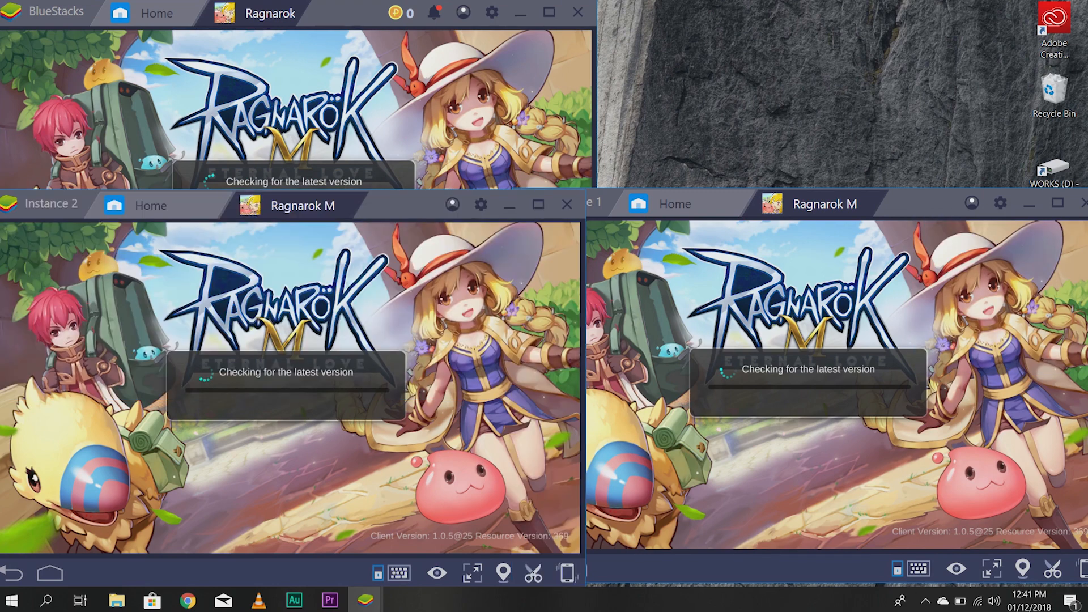
click(480, 204)
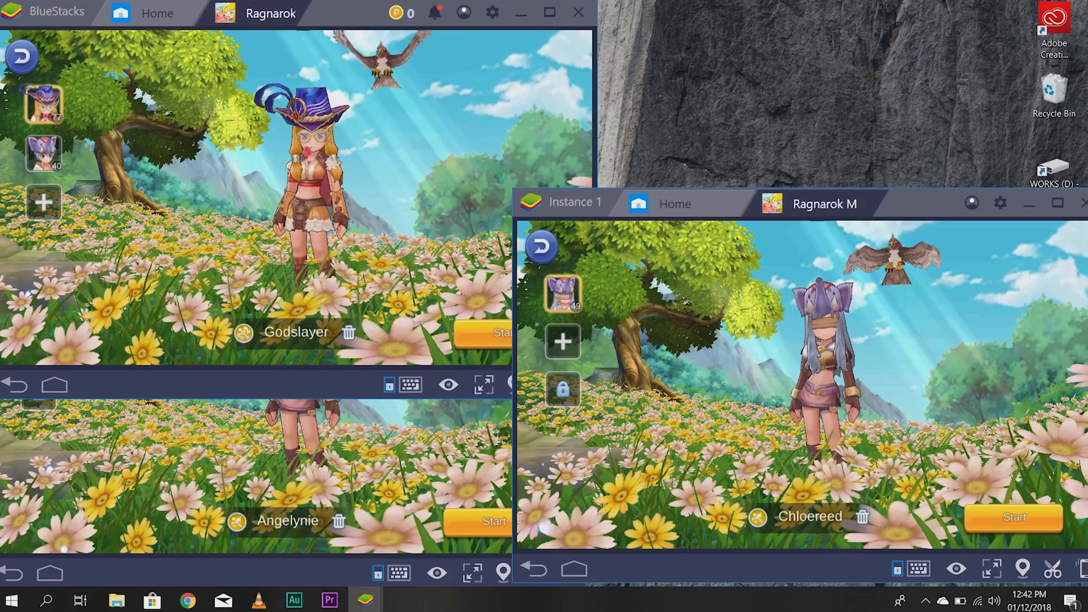
- Start the chosen character into the game world and bring up the More menu in Instance 2
click(481, 203)
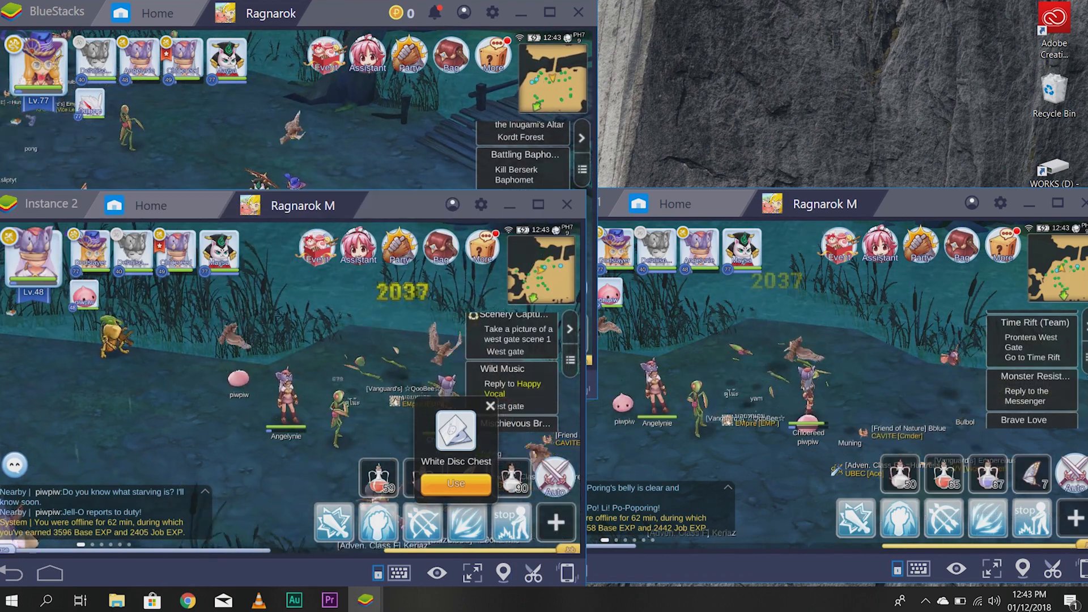
click(484, 251)
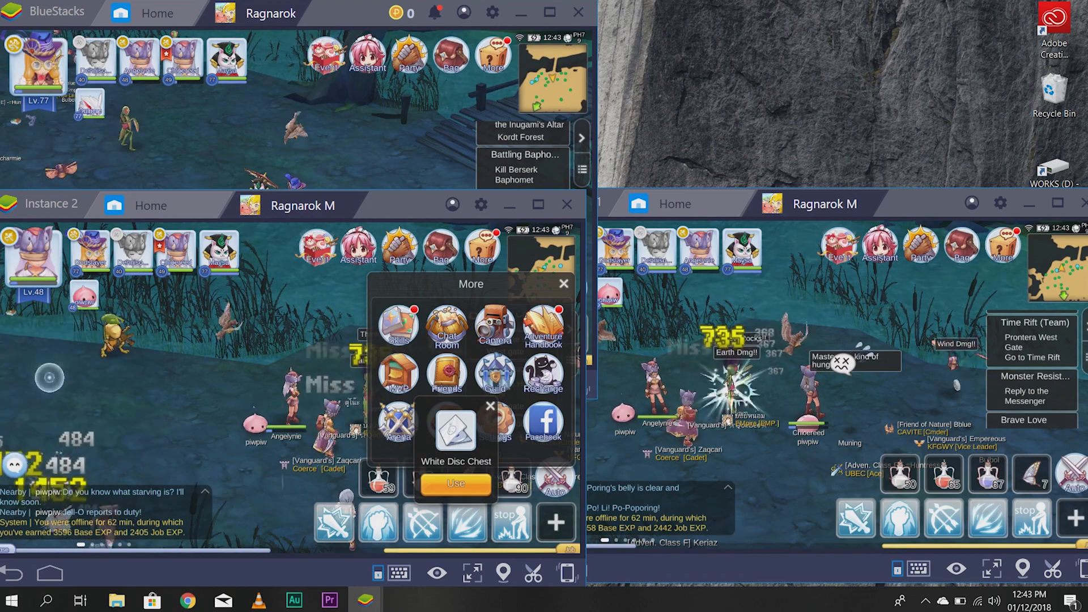